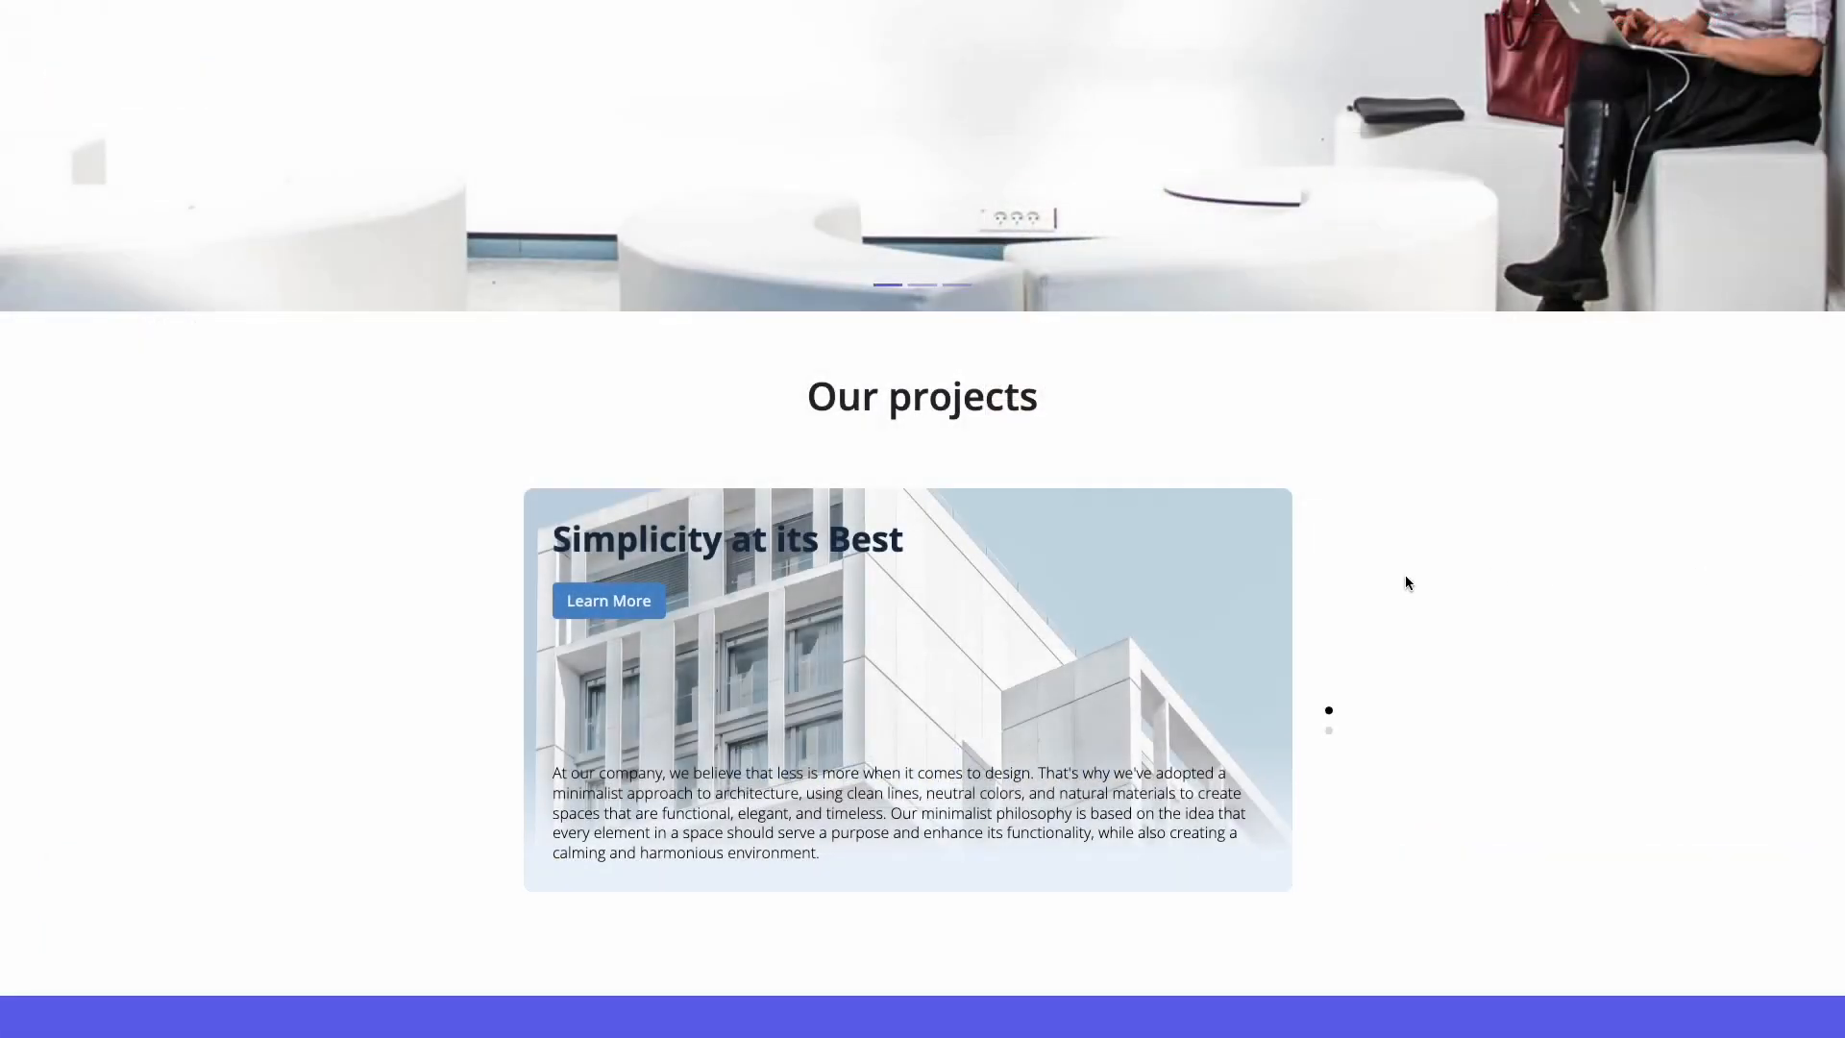
# Step: Browse the example carousel sites, then go to the Common Ninja widgets catalog
pyautogui.click(1327, 729)
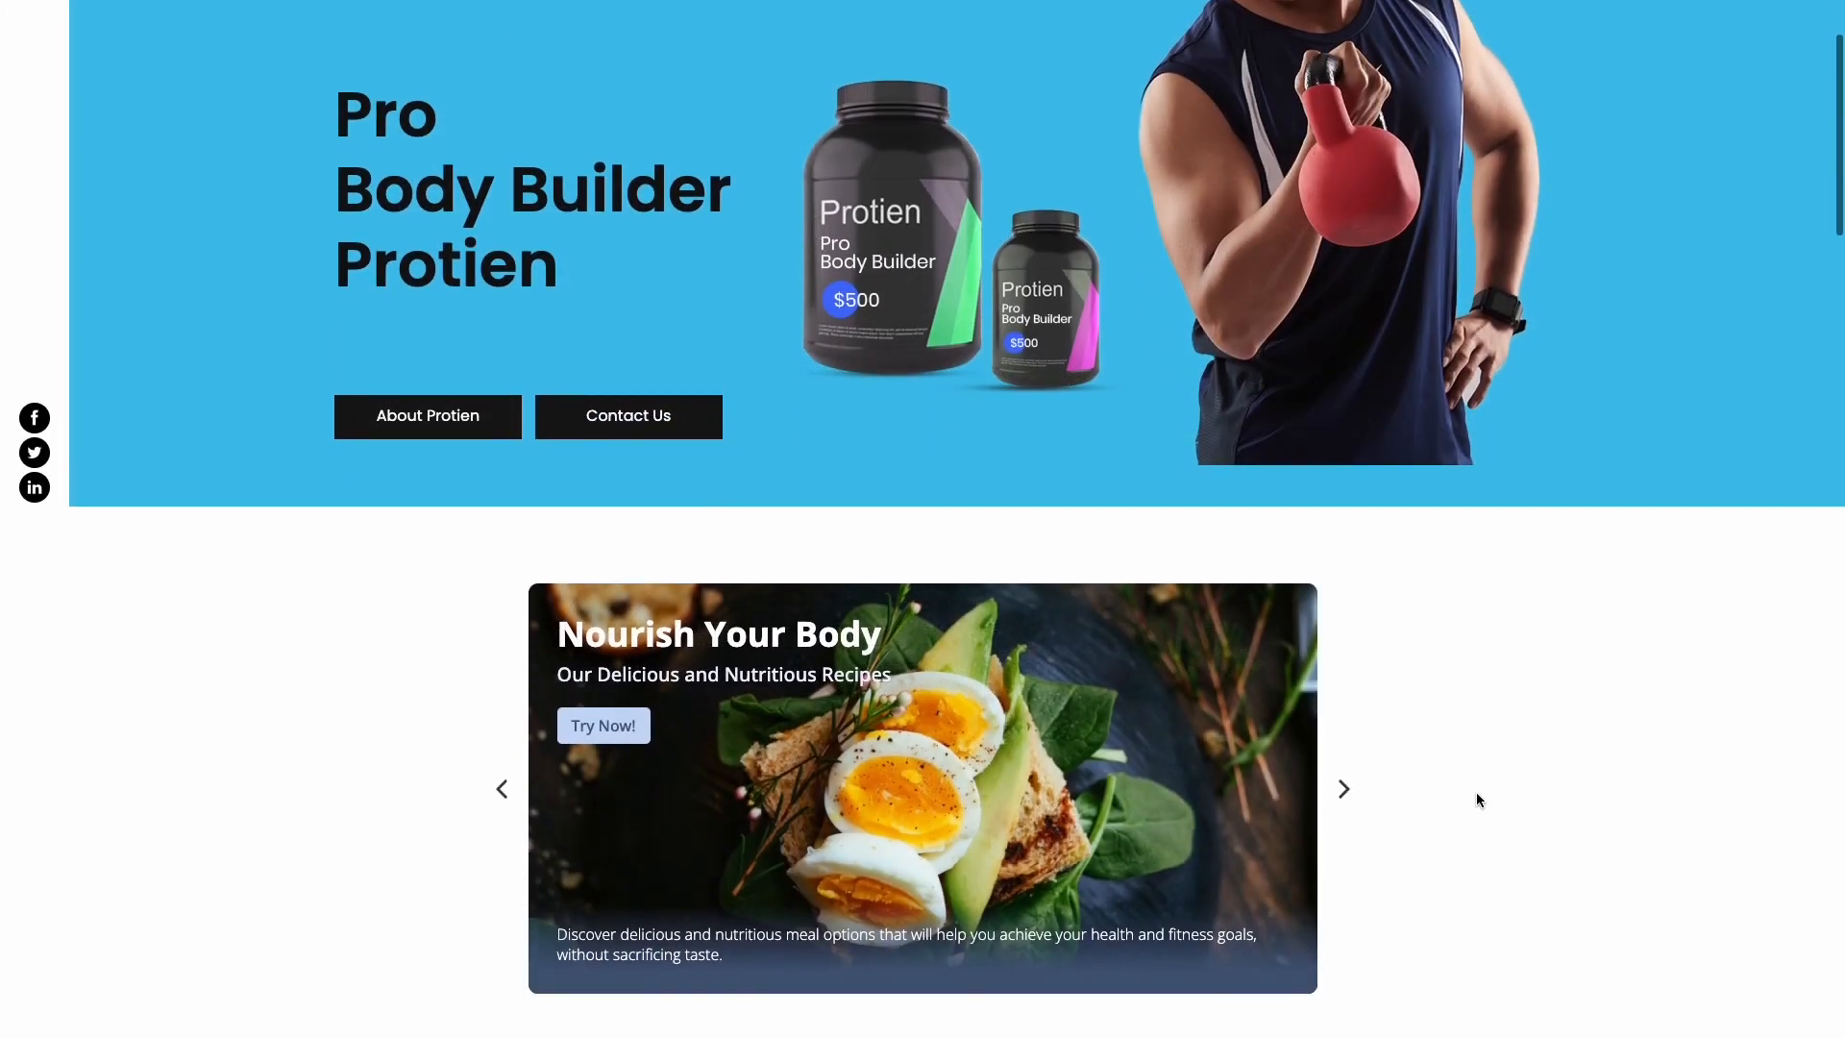
pyautogui.scroll(-3)
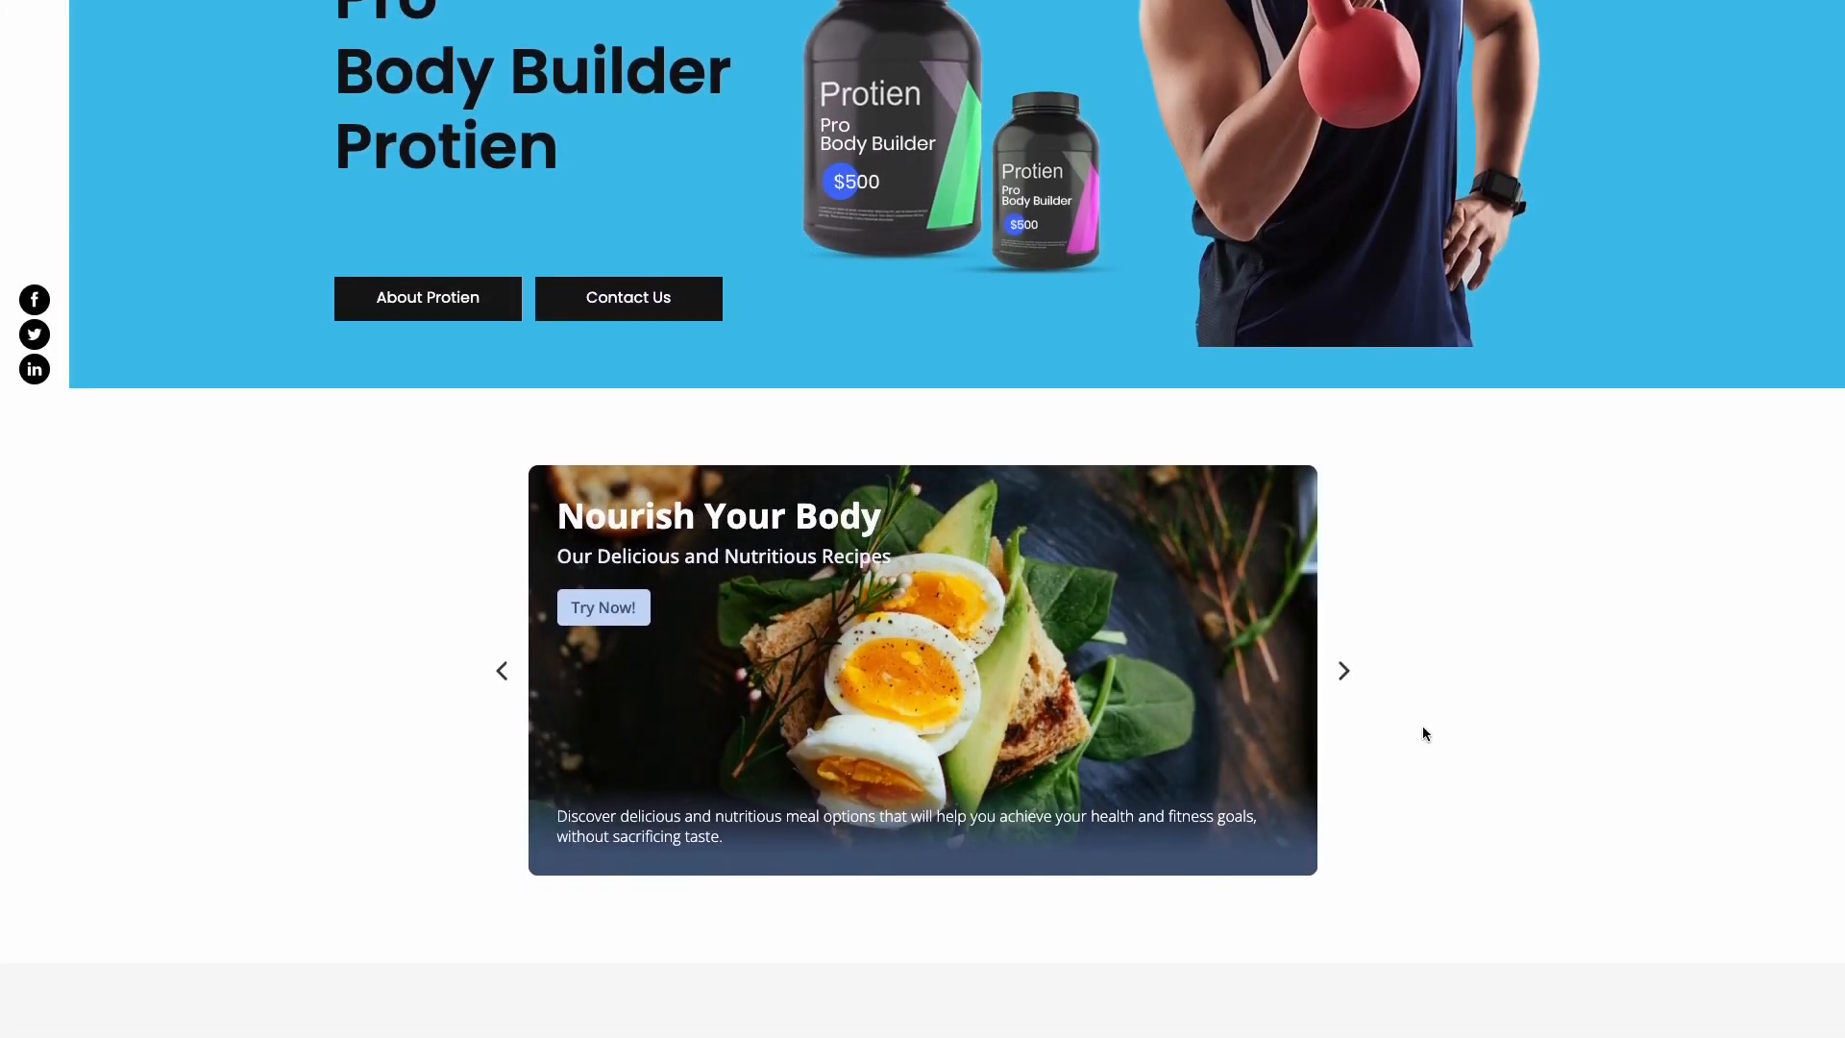
pyautogui.click(1342, 671)
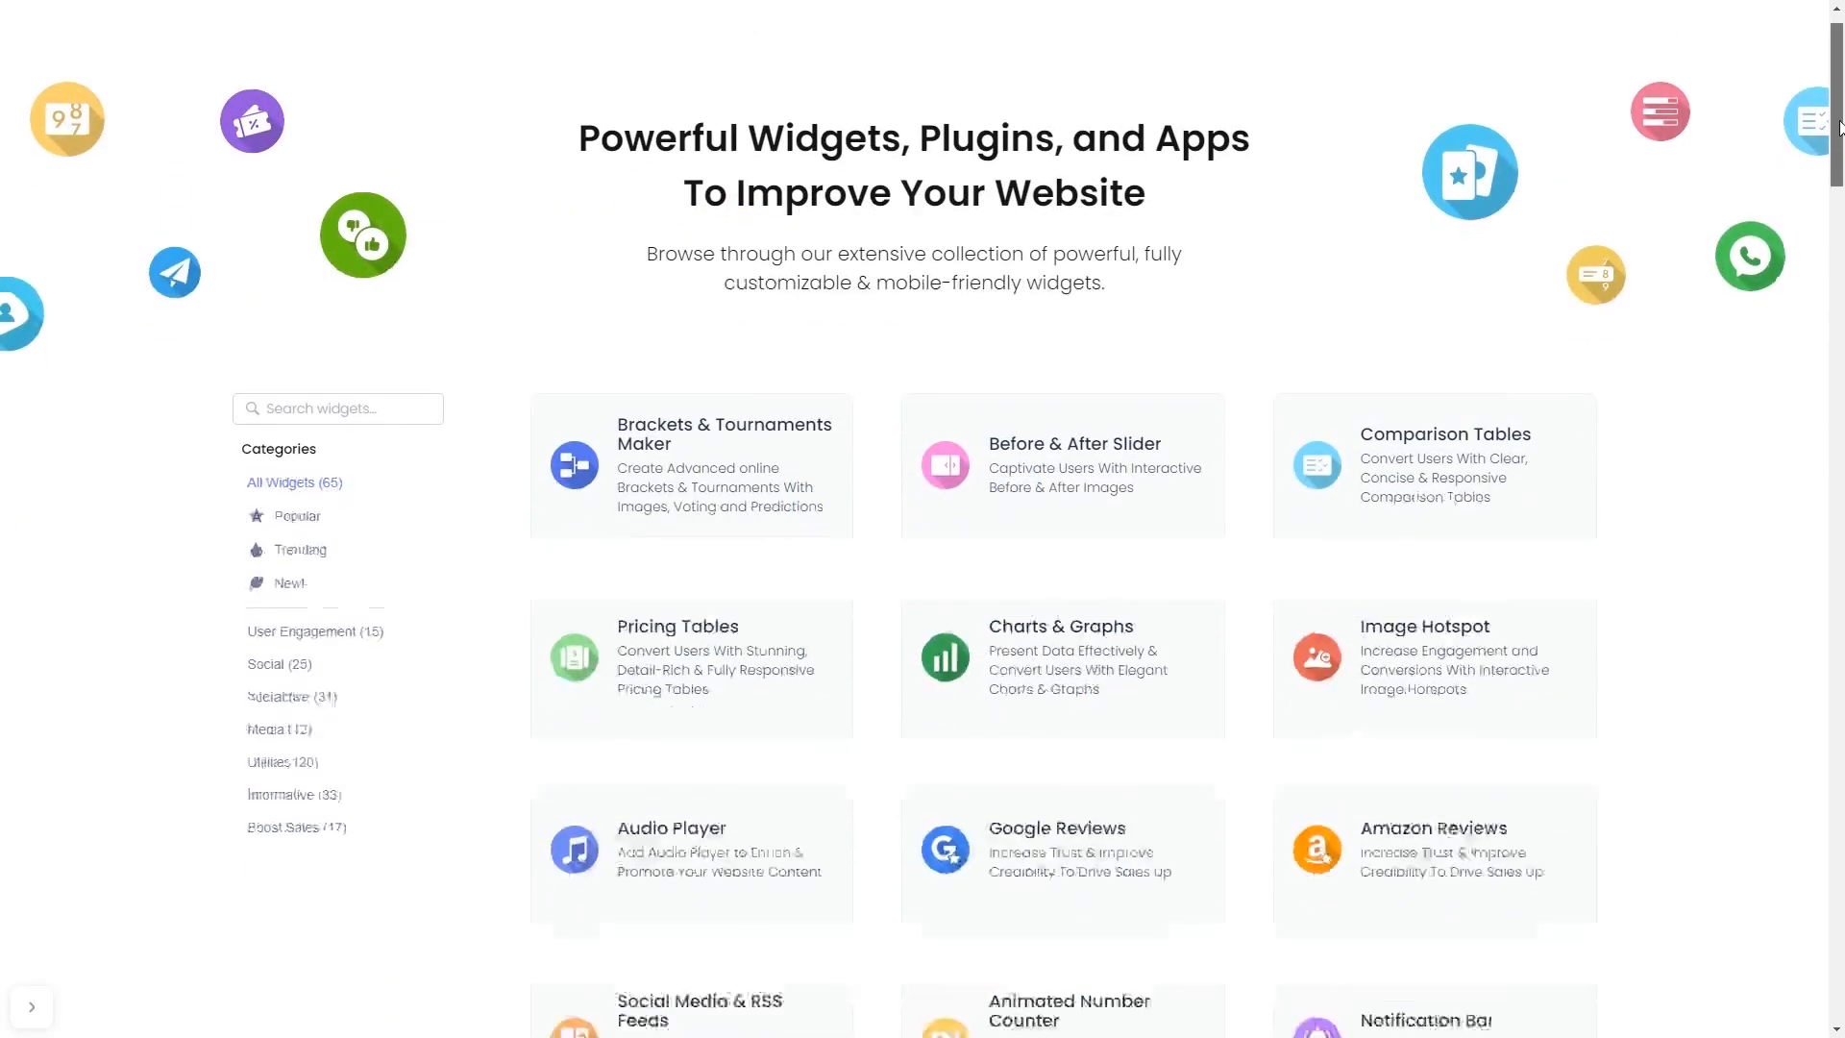
# Step: Create a Creative Card Carousel, expand its 'Fuel Your Body with Nutritious Foods' item, and show layouts
pyautogui.scroll(-3)
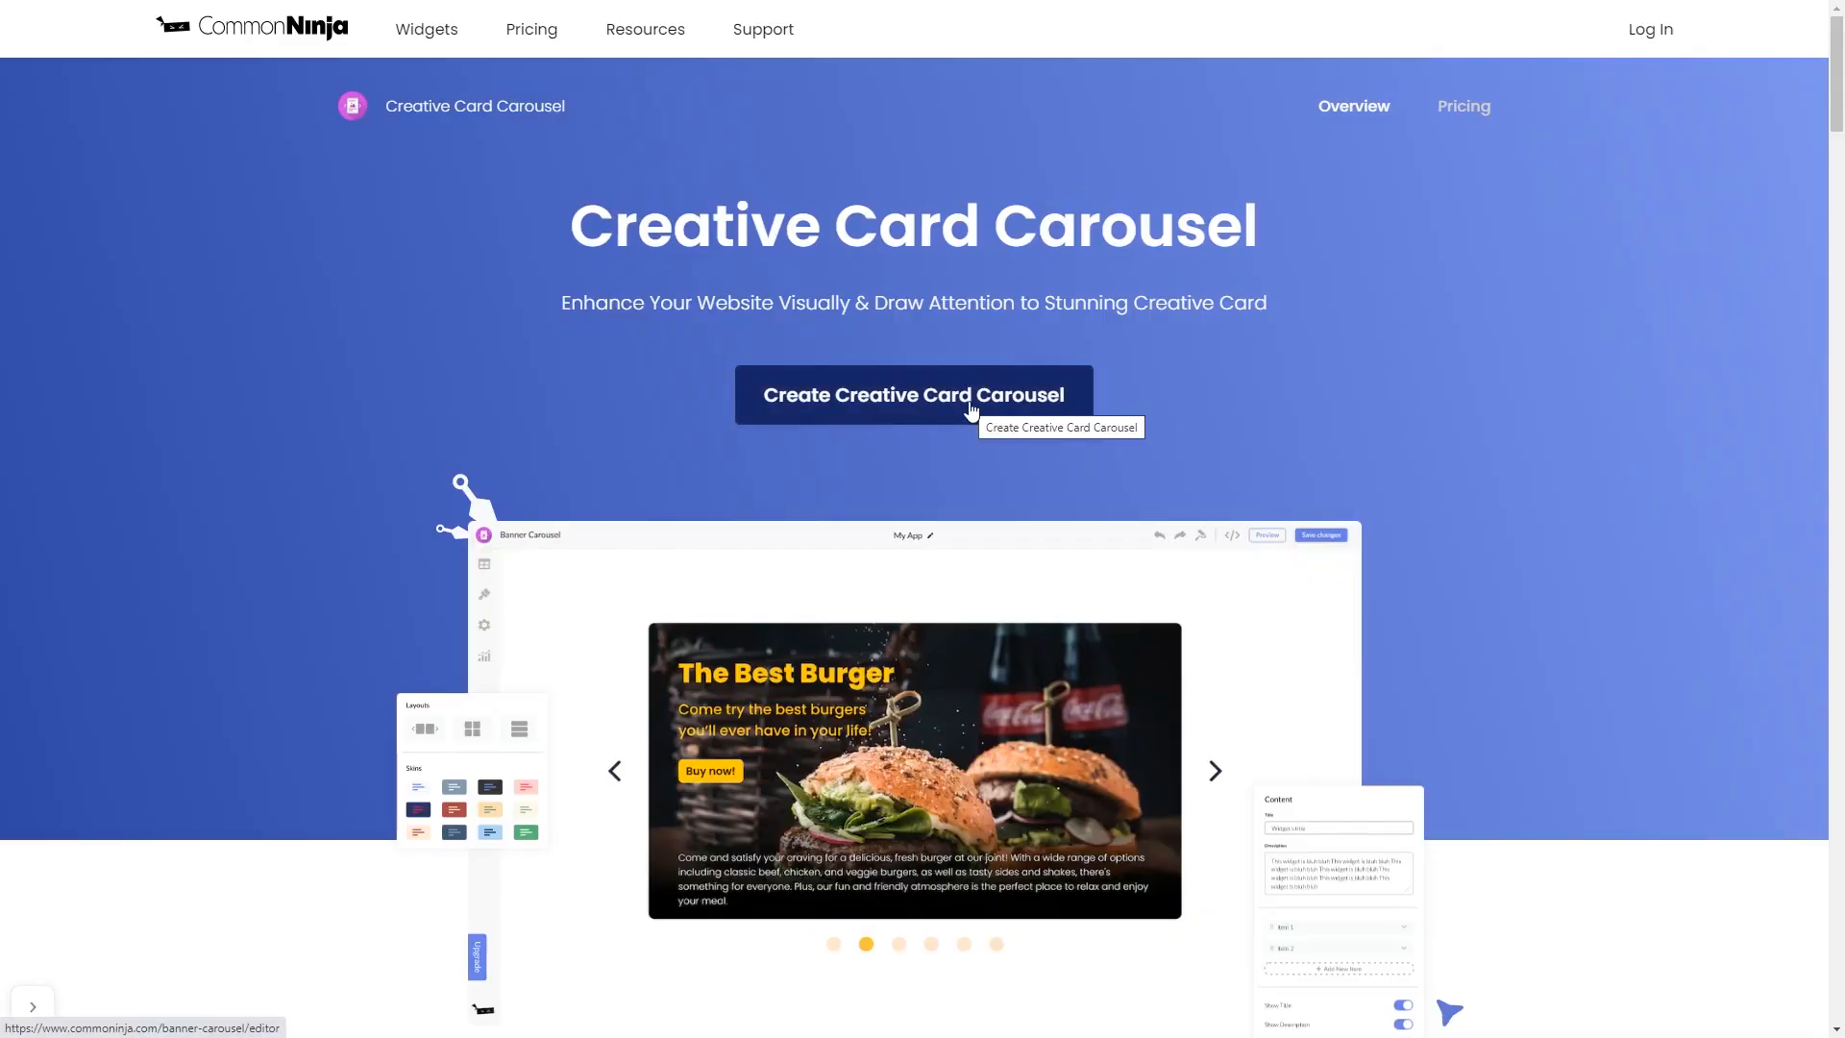
pyautogui.click(912, 394)
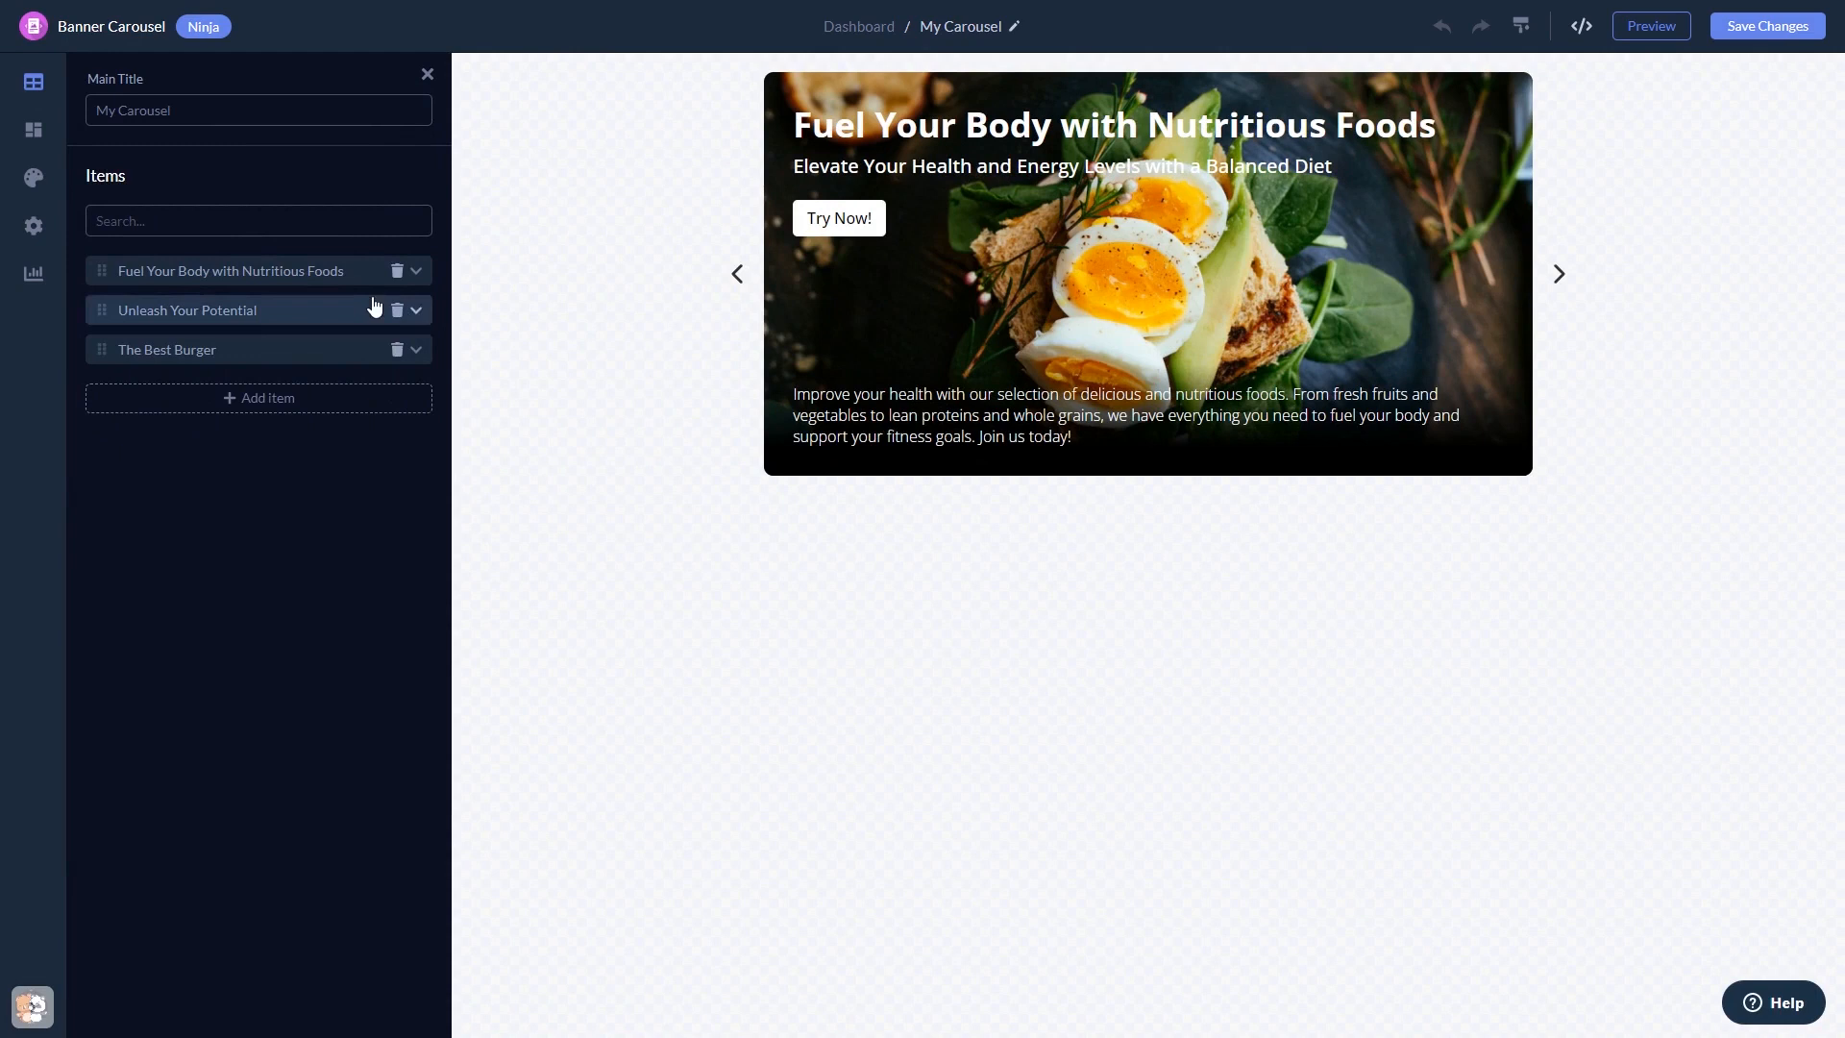
pyautogui.click(415, 271)
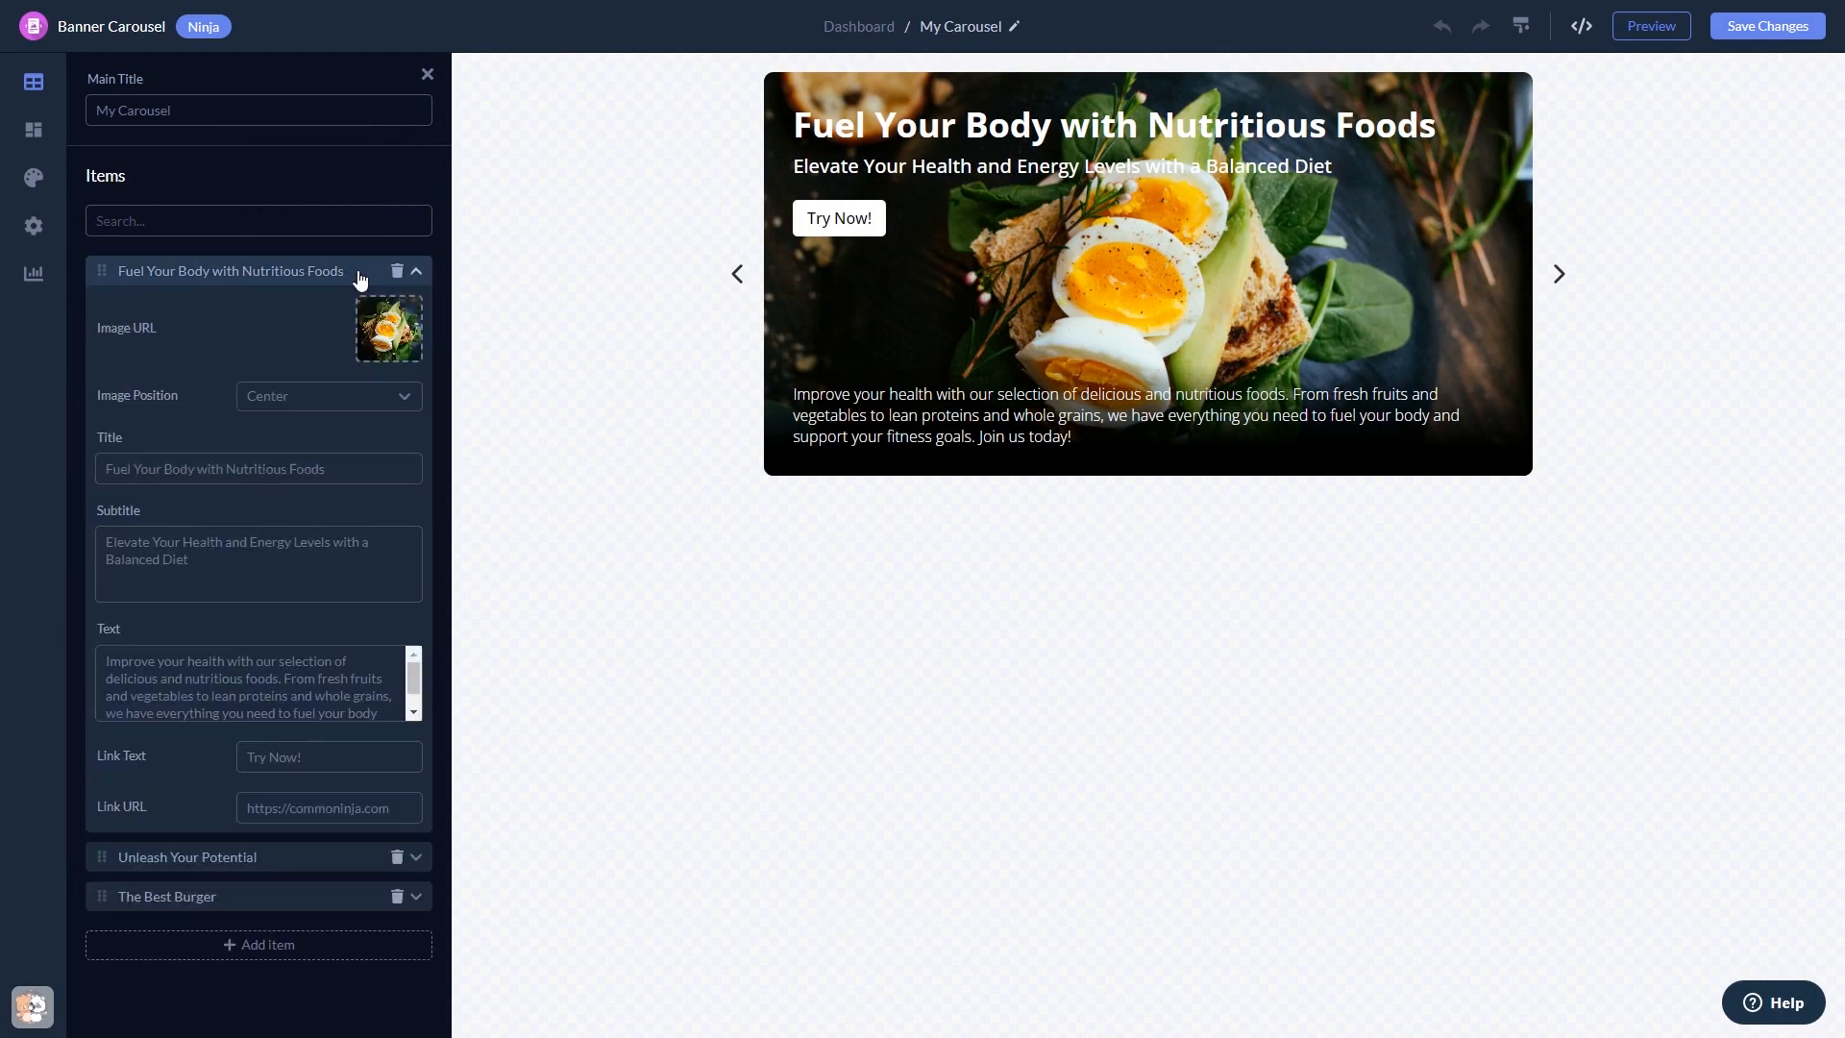
pyautogui.click(33, 130)
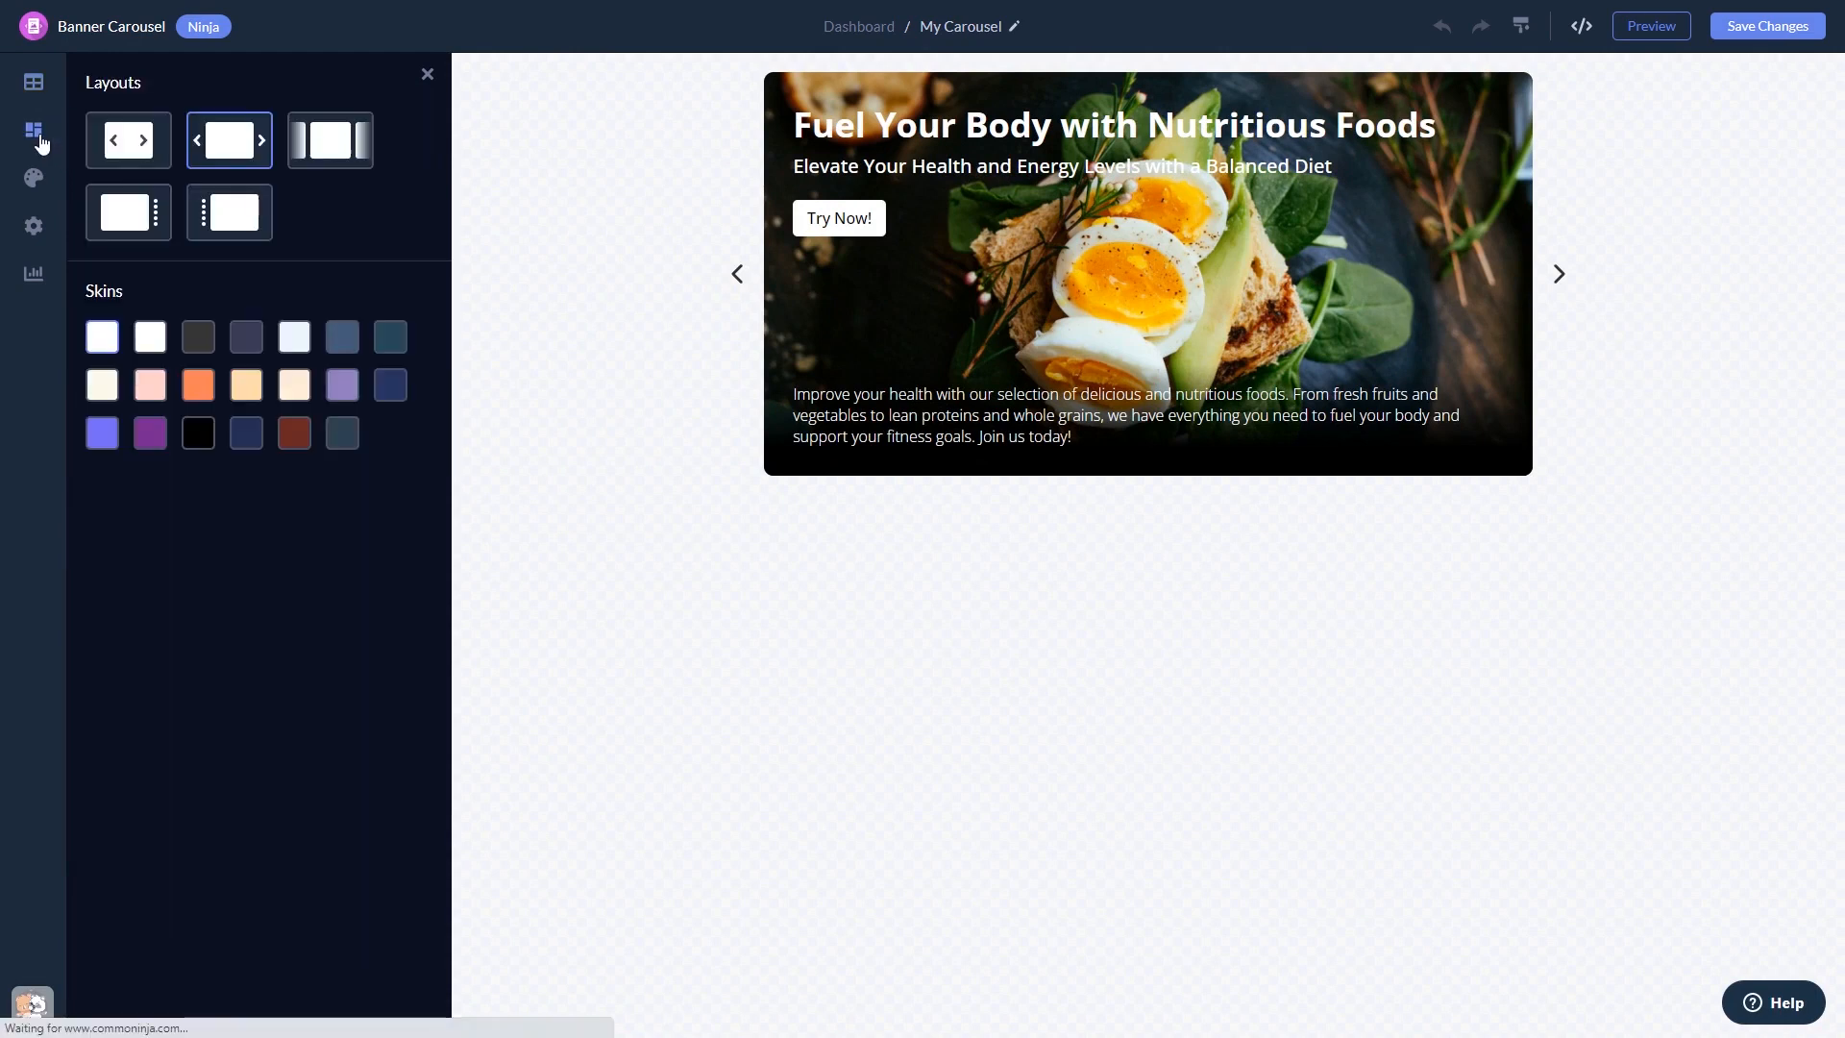
# Step: Choose the single-card side-pagination layout, try blue and orange skins, and keep the black skin
pyautogui.click(127, 141)
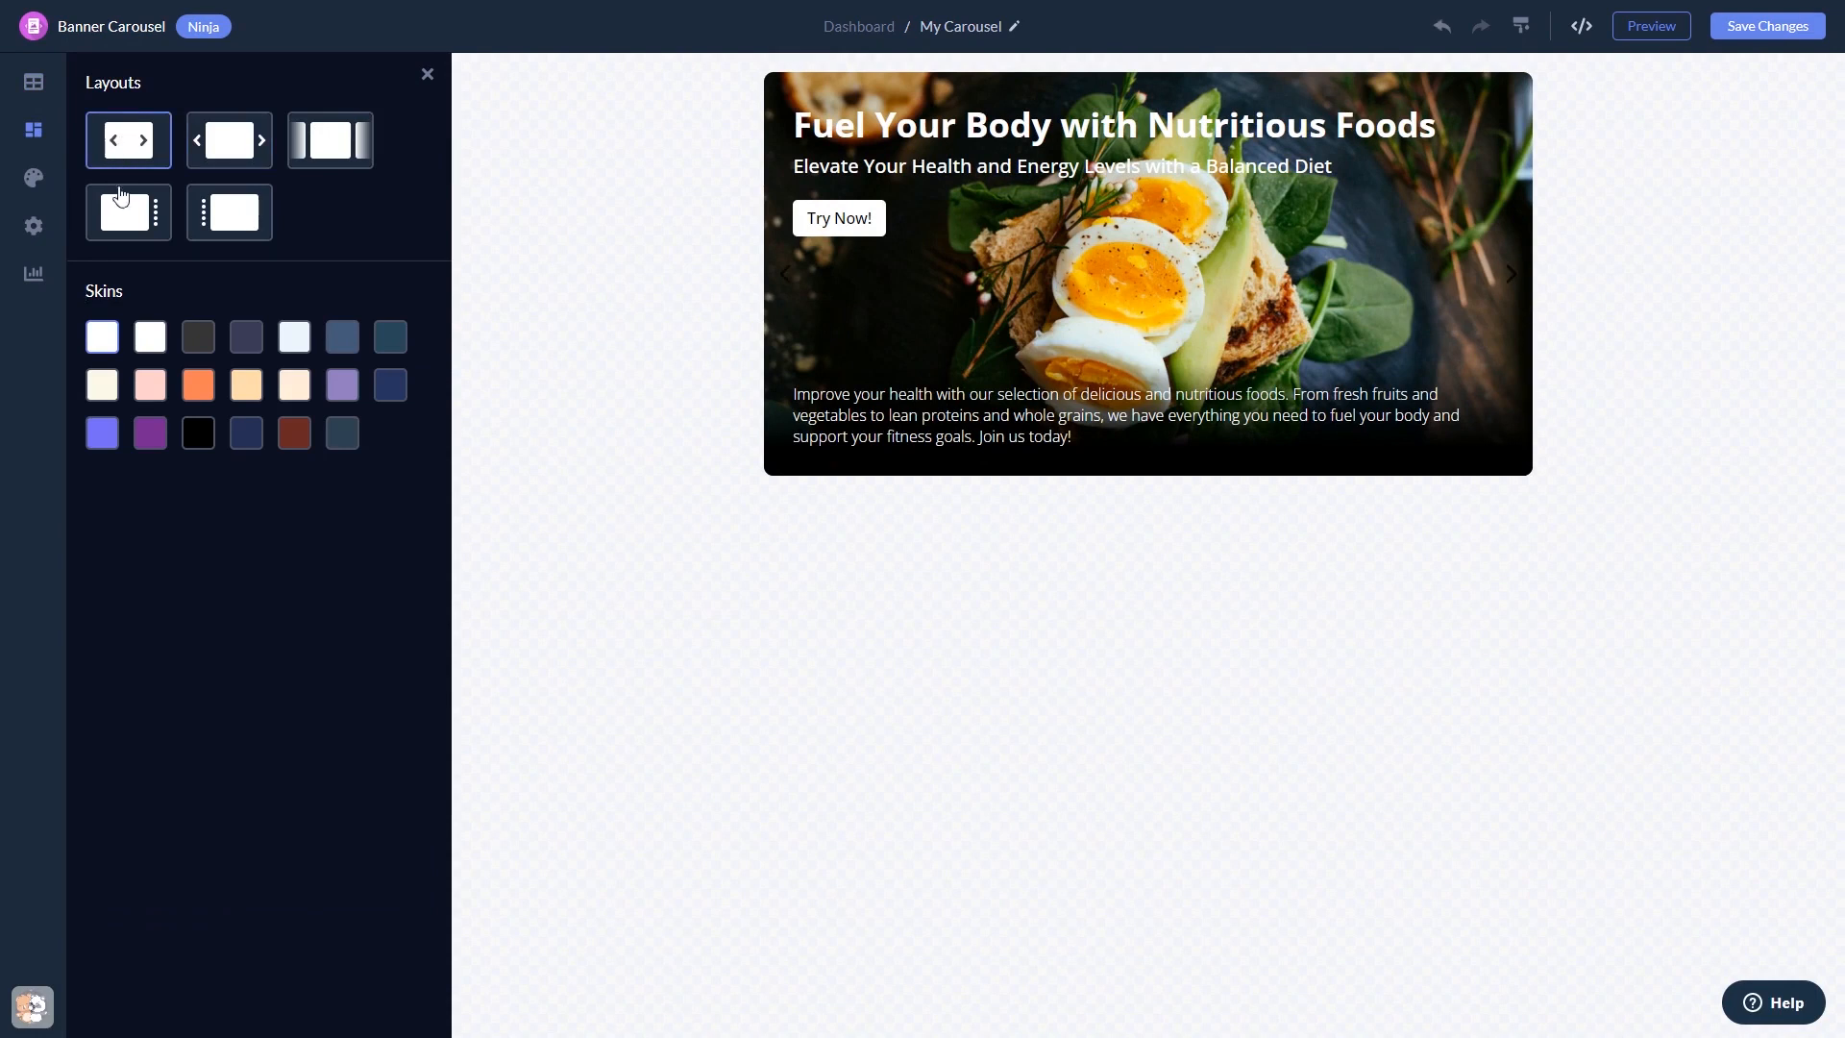
pyautogui.click(127, 213)
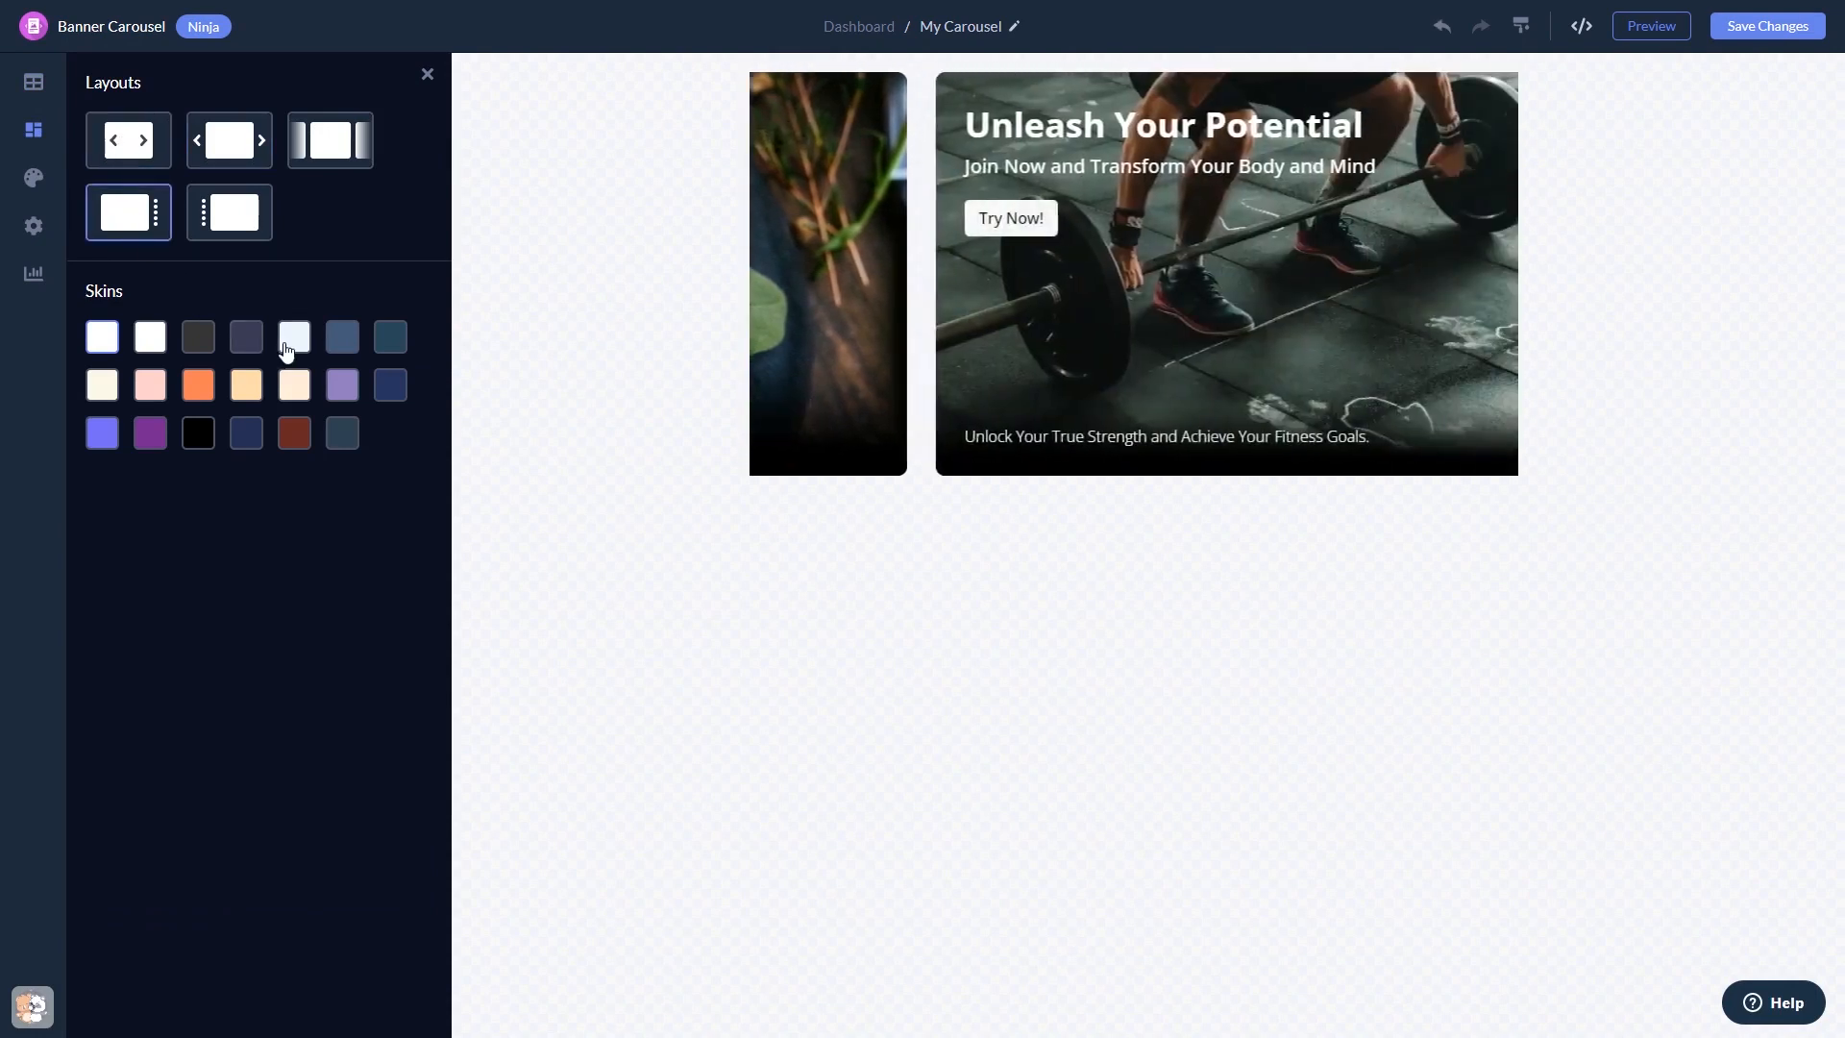
pyautogui.click(198, 337)
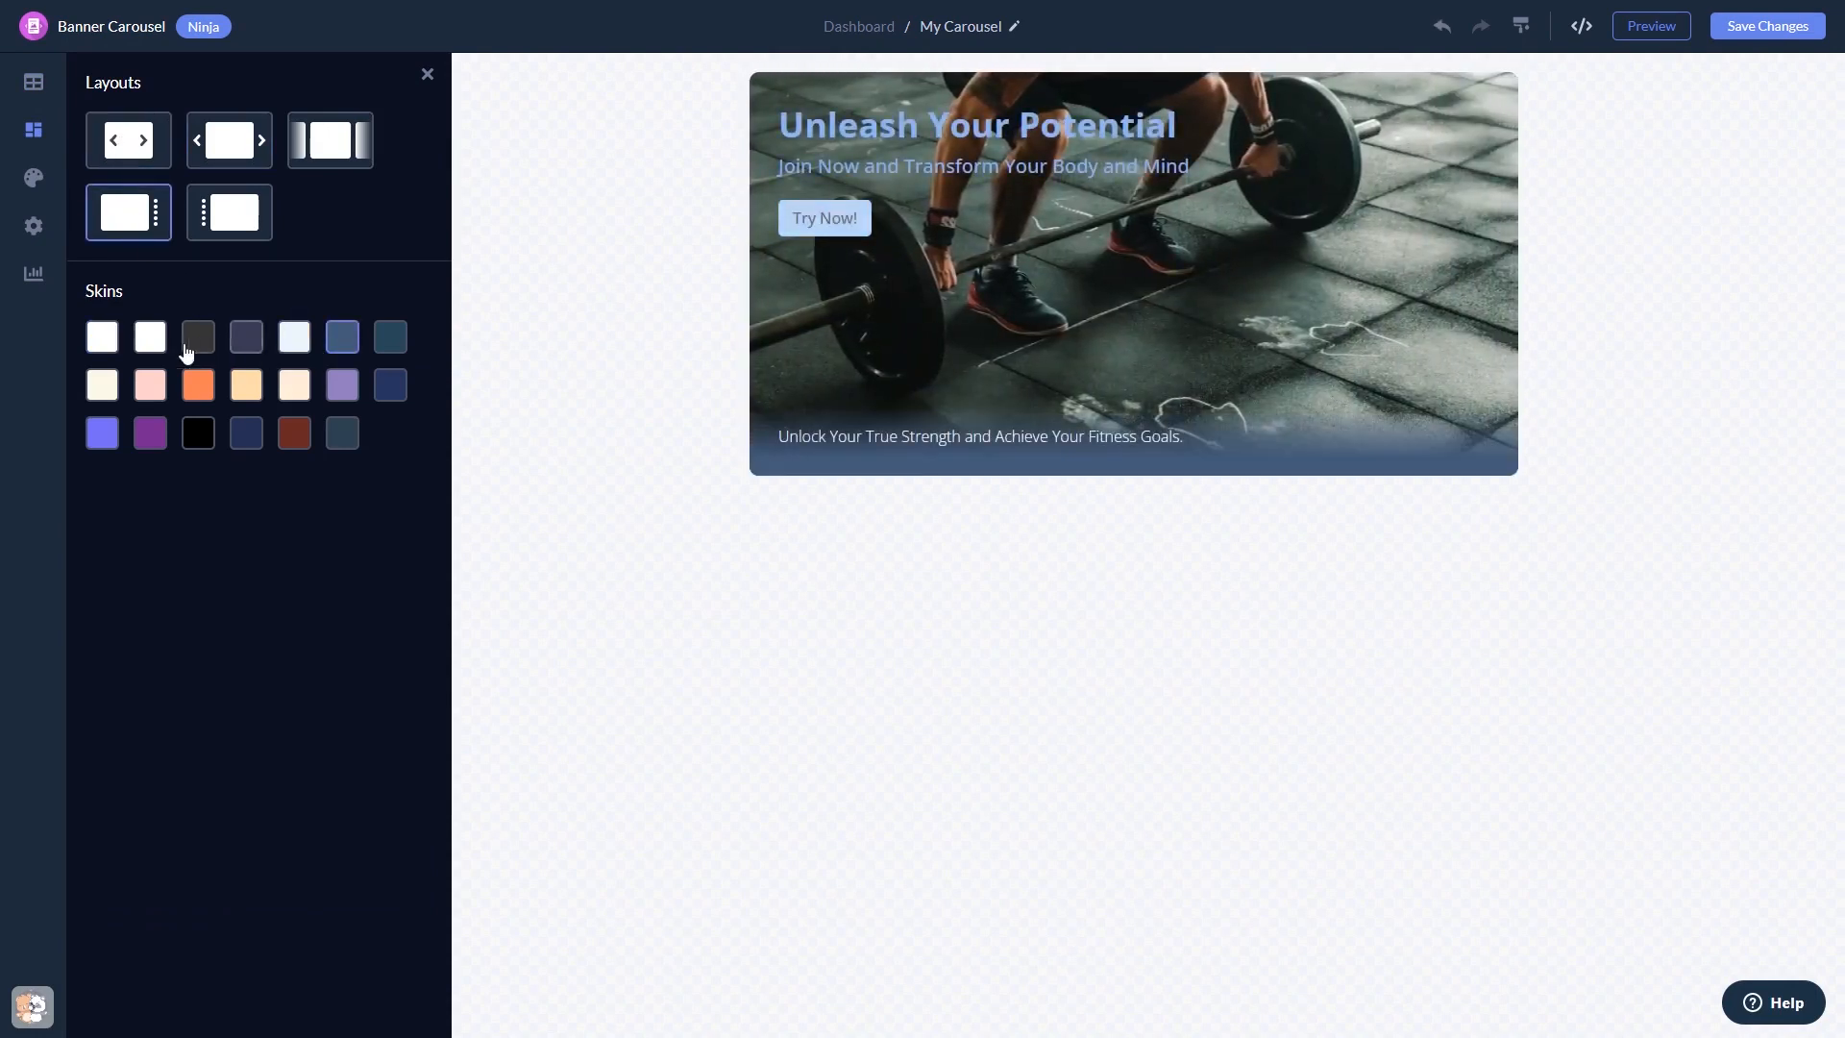
pyautogui.click(196, 384)
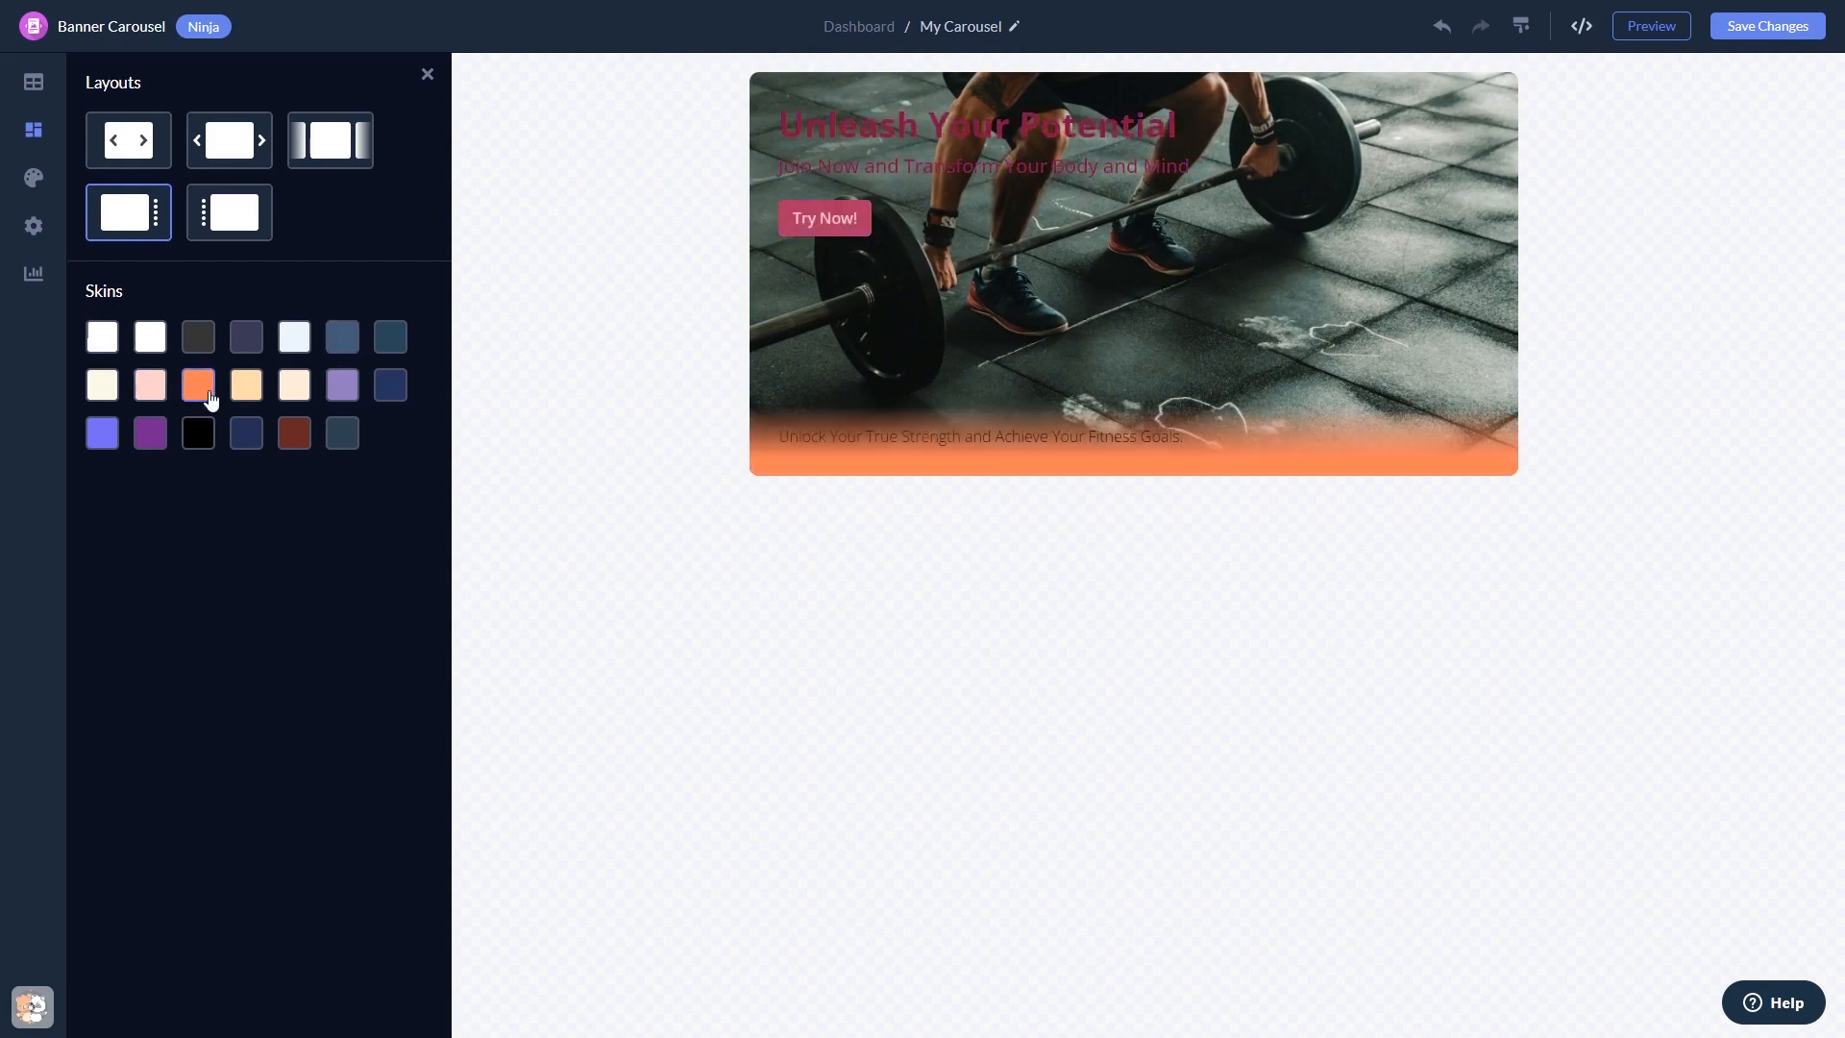
pyautogui.click(196, 431)
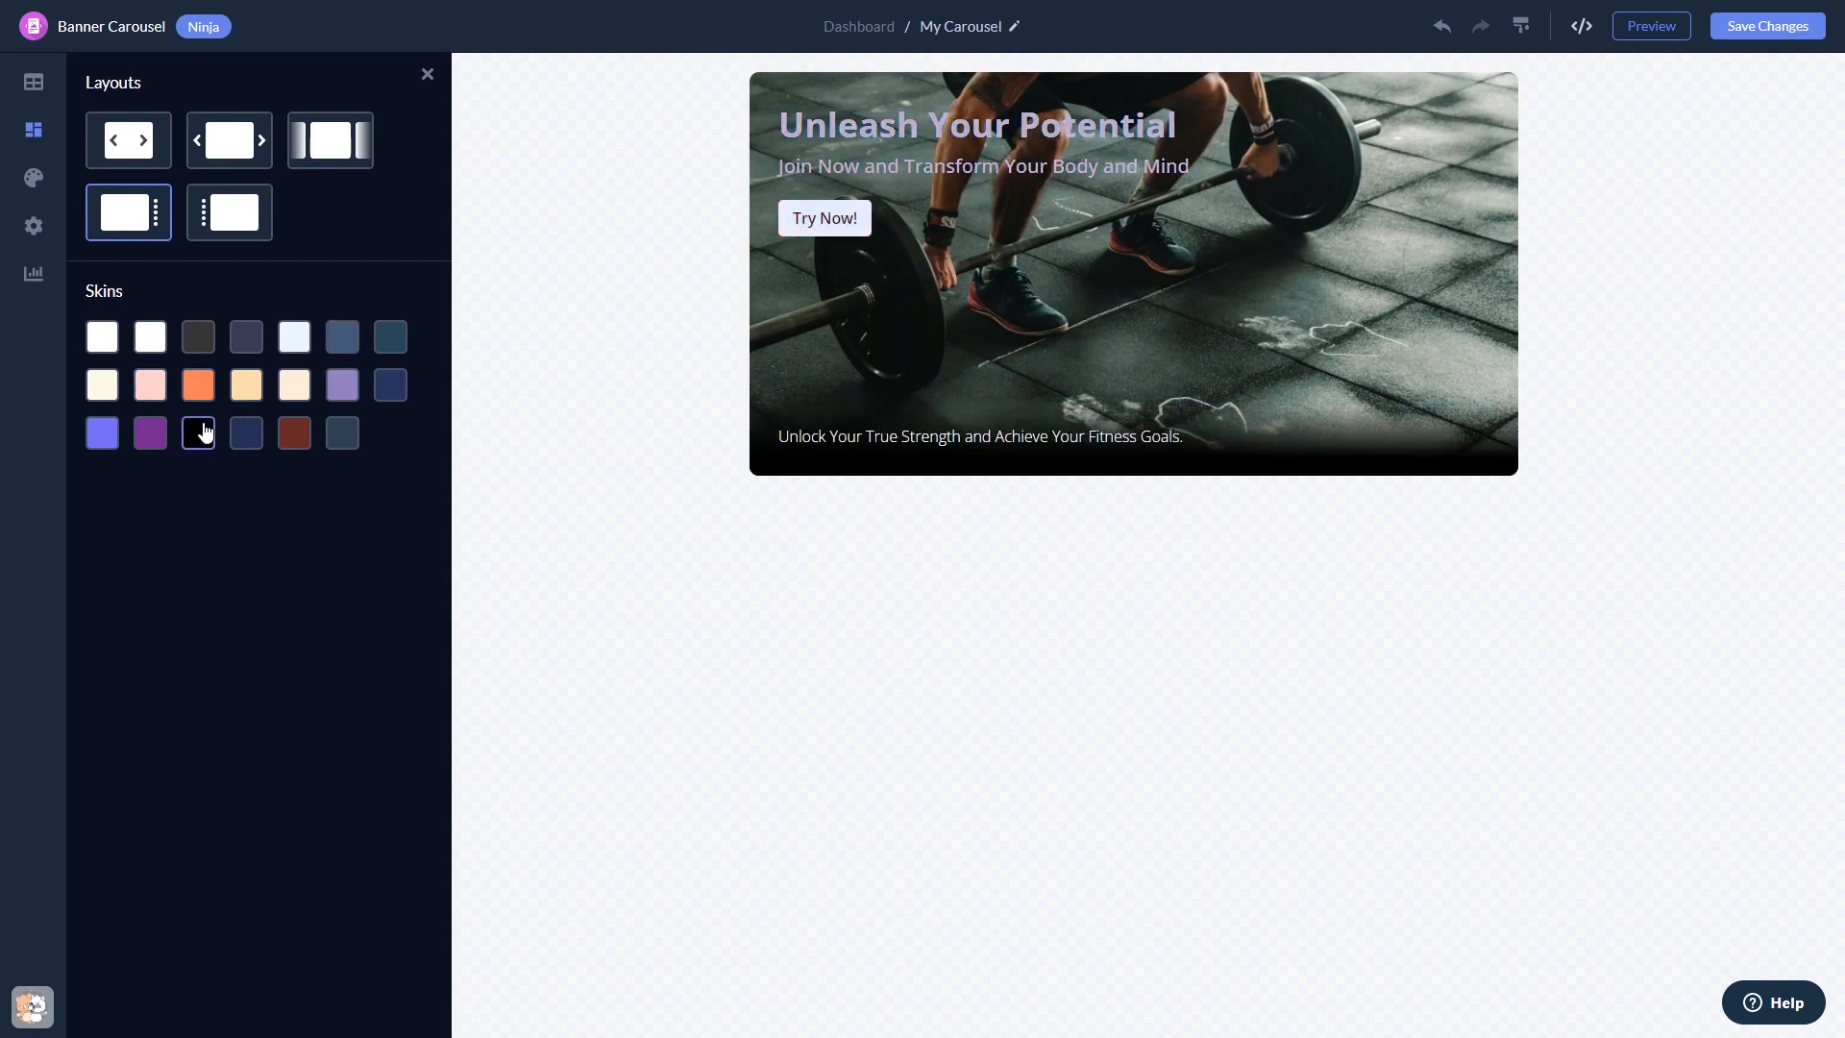
pyautogui.click(33, 177)
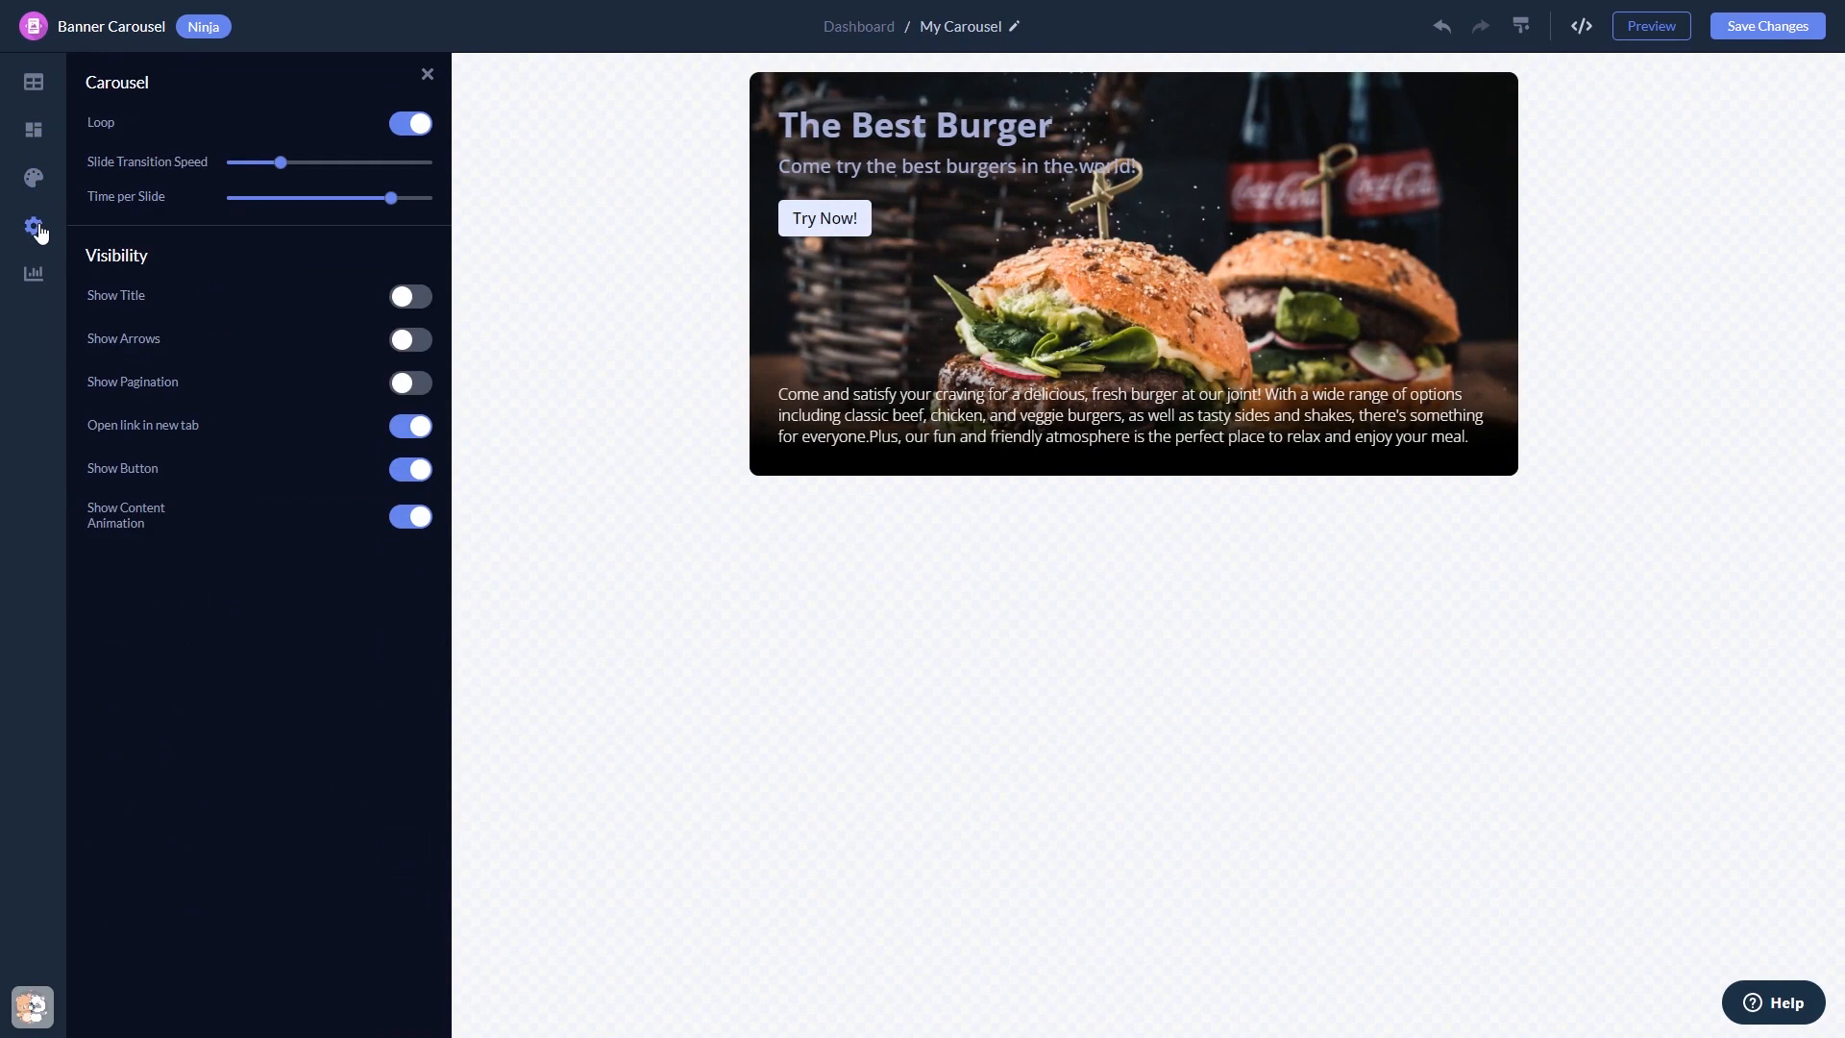
pyautogui.moveTo(1699, 195)
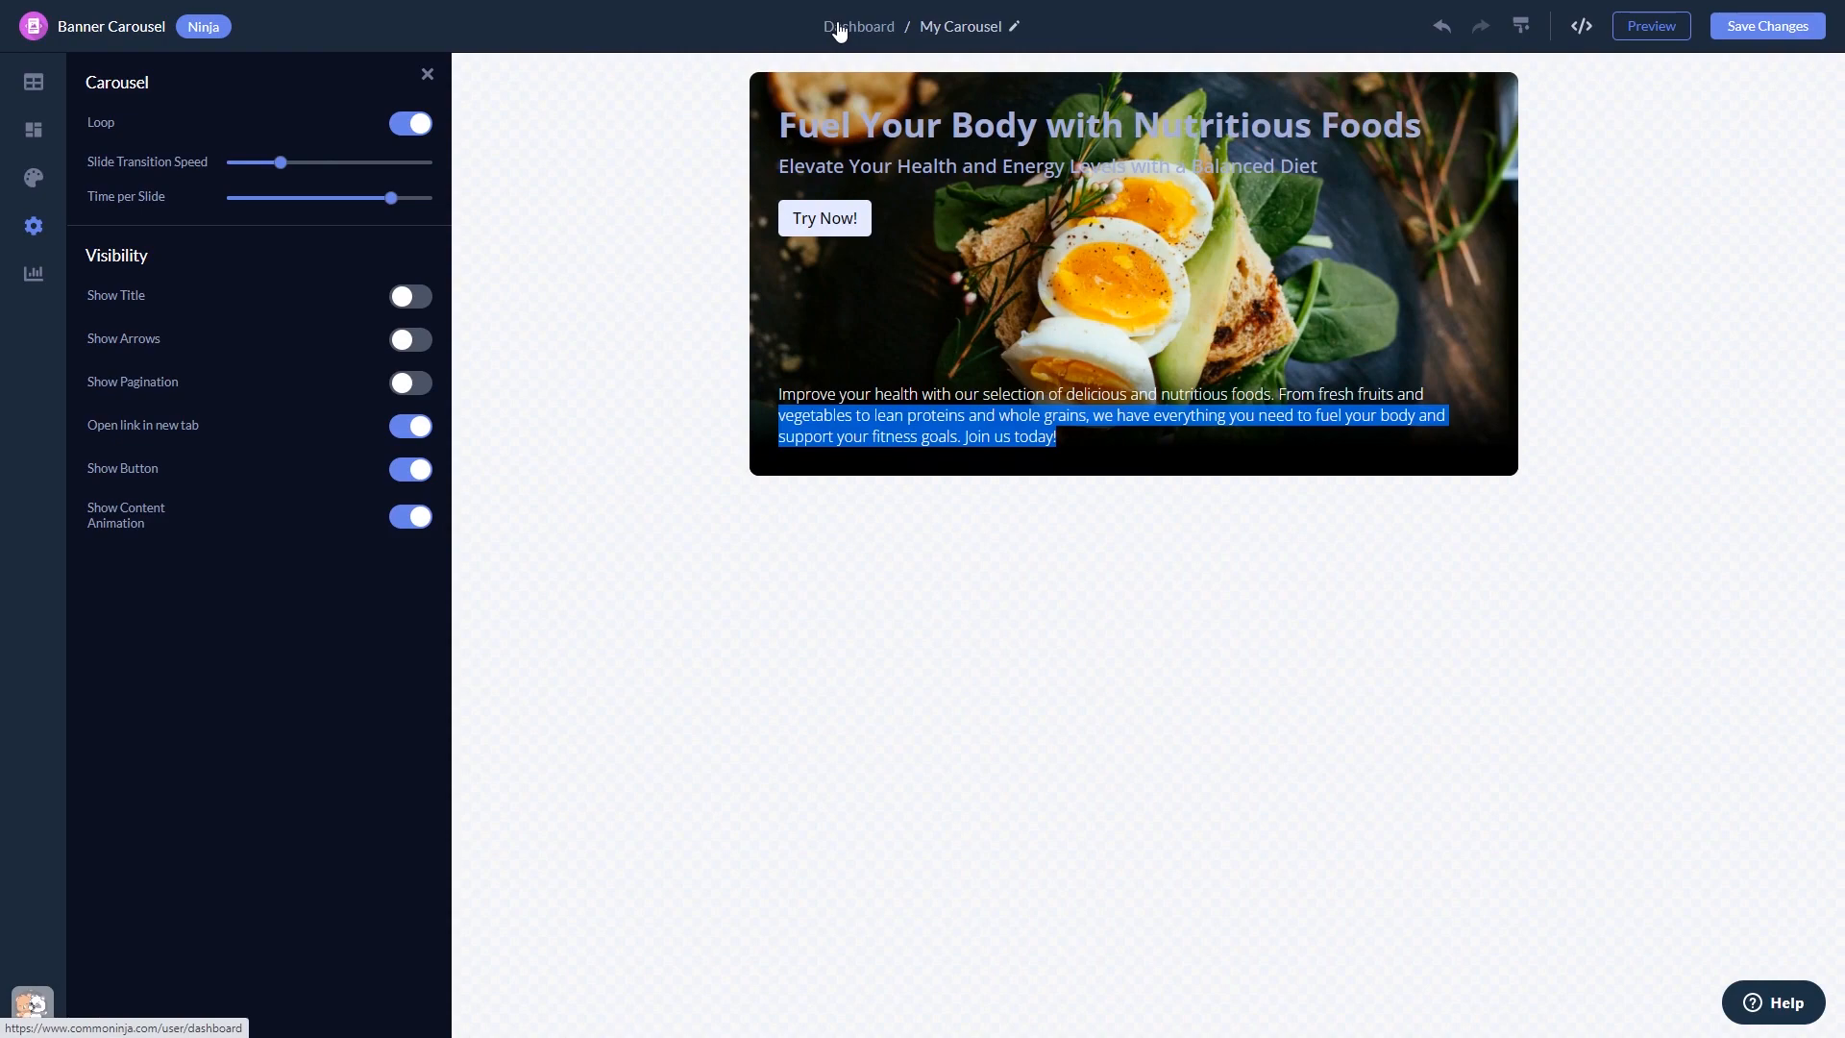
# Step: Return to the Widgets dashboard via the Dashboard breadcrumb
pyautogui.click(858, 26)
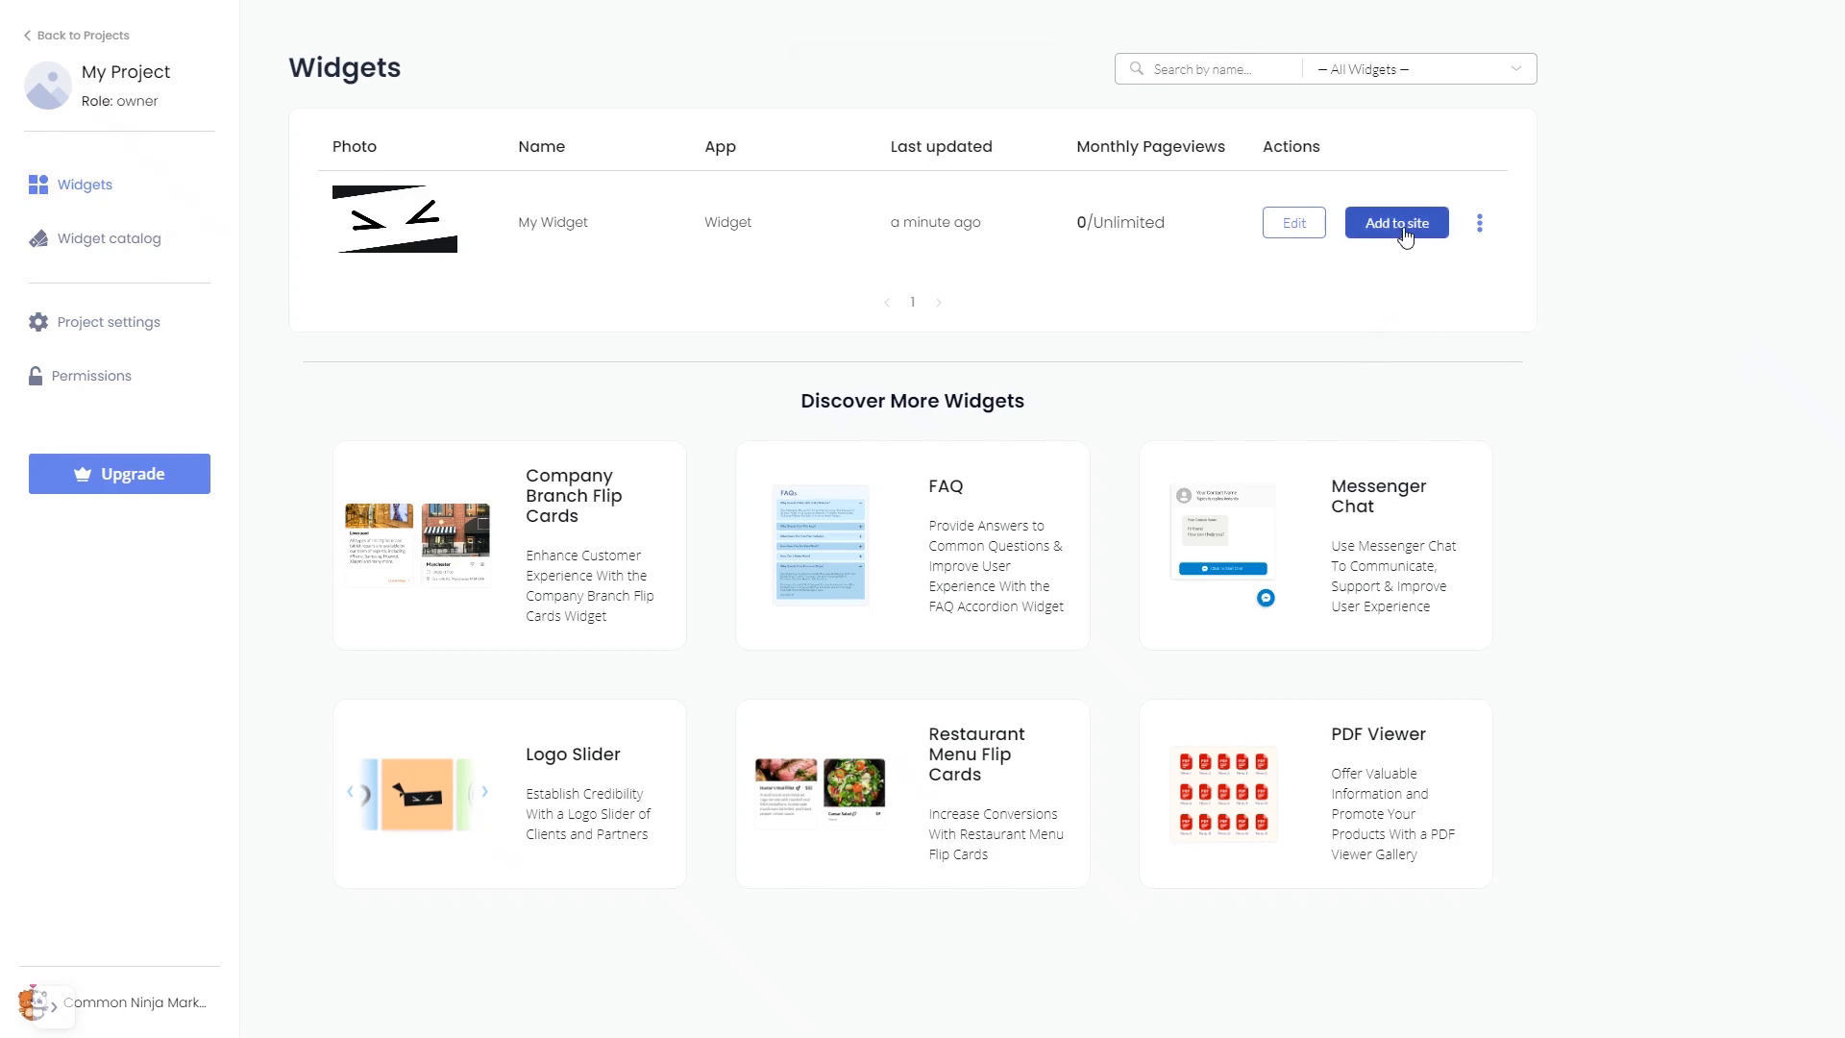
# Step: Show My Widget's installation code via Add to site, then close the code window
pyautogui.click(1394, 222)
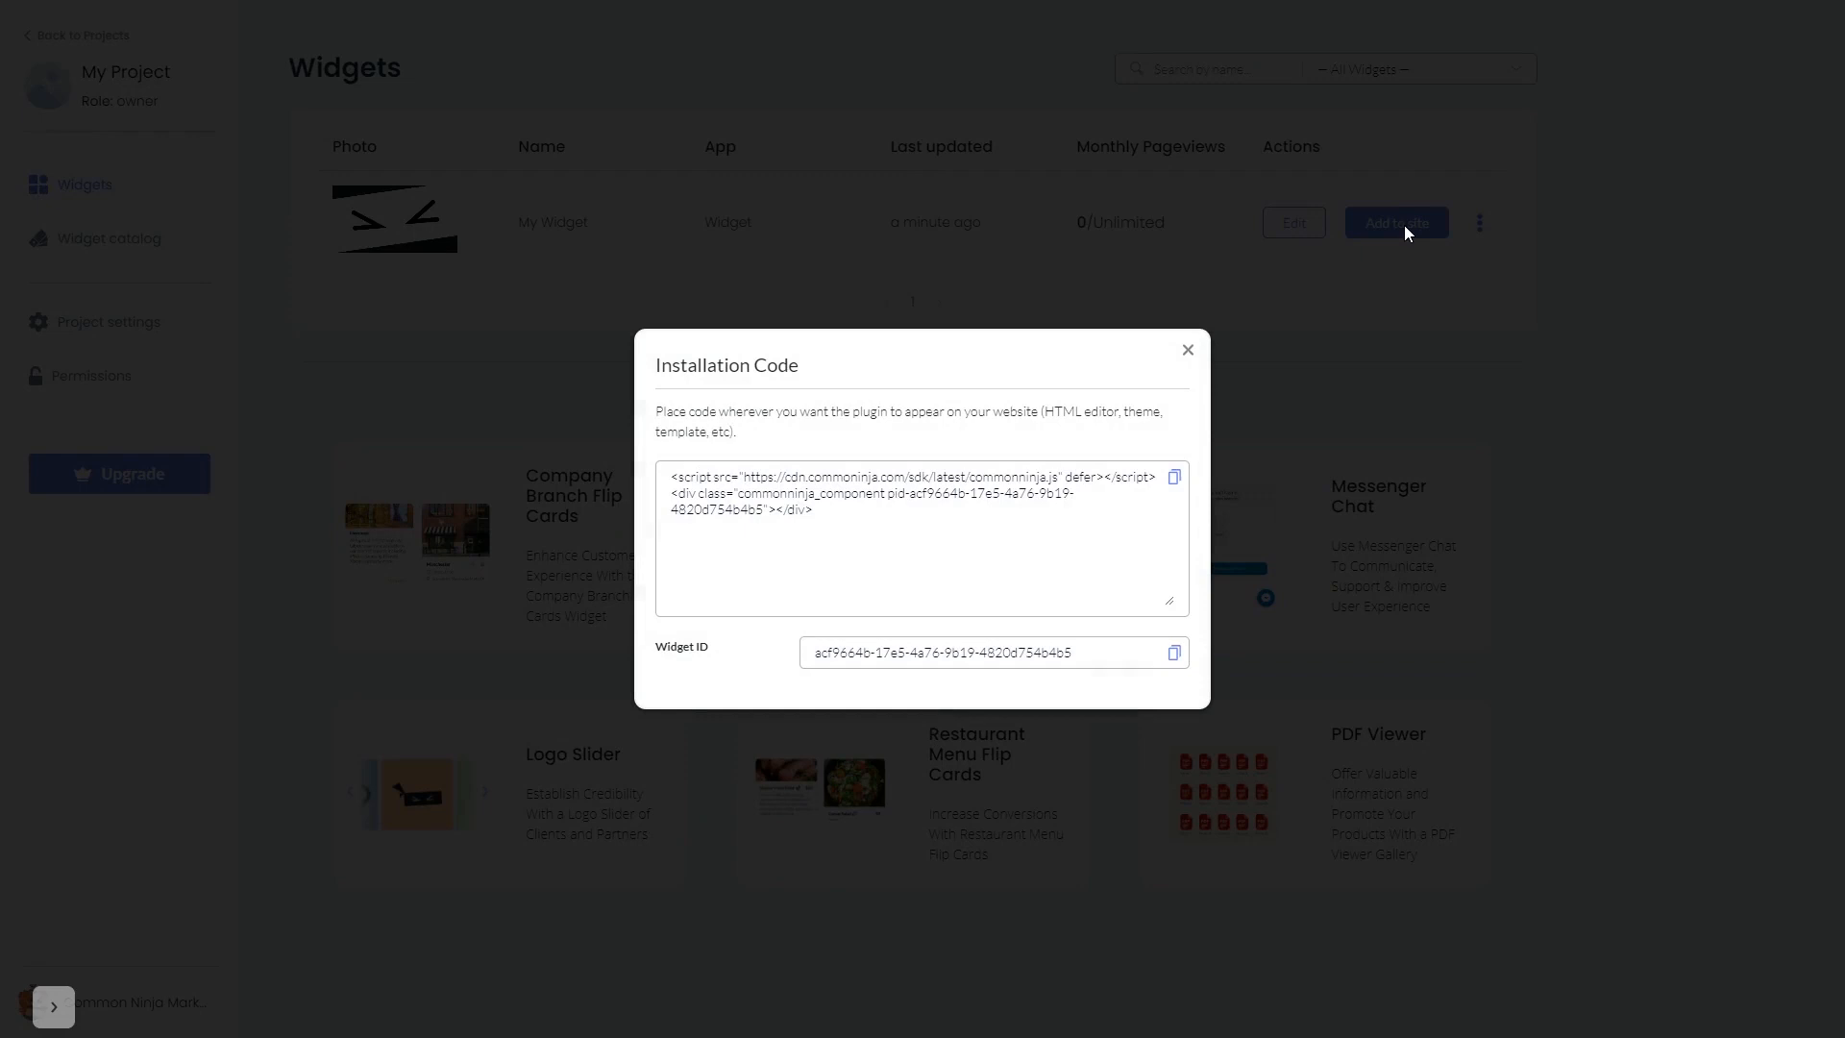
pyautogui.moveTo(1330, 362)
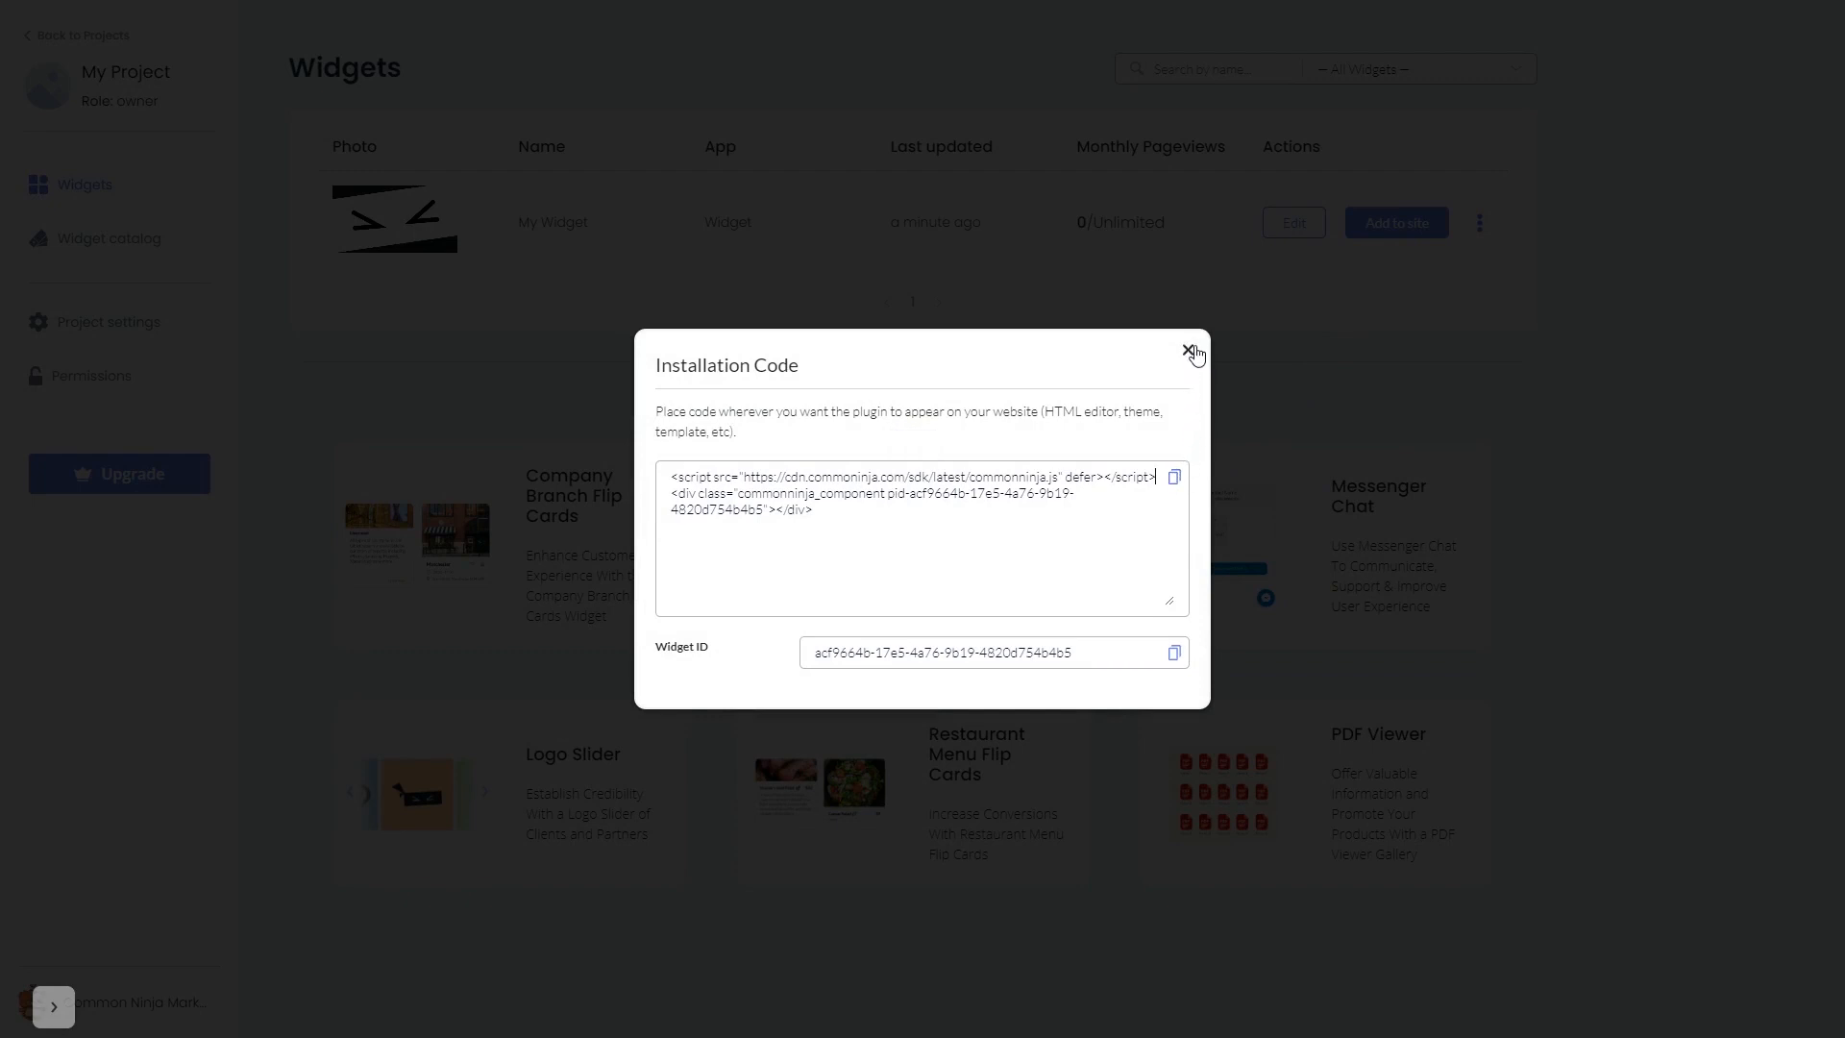
pyautogui.click(1193, 352)
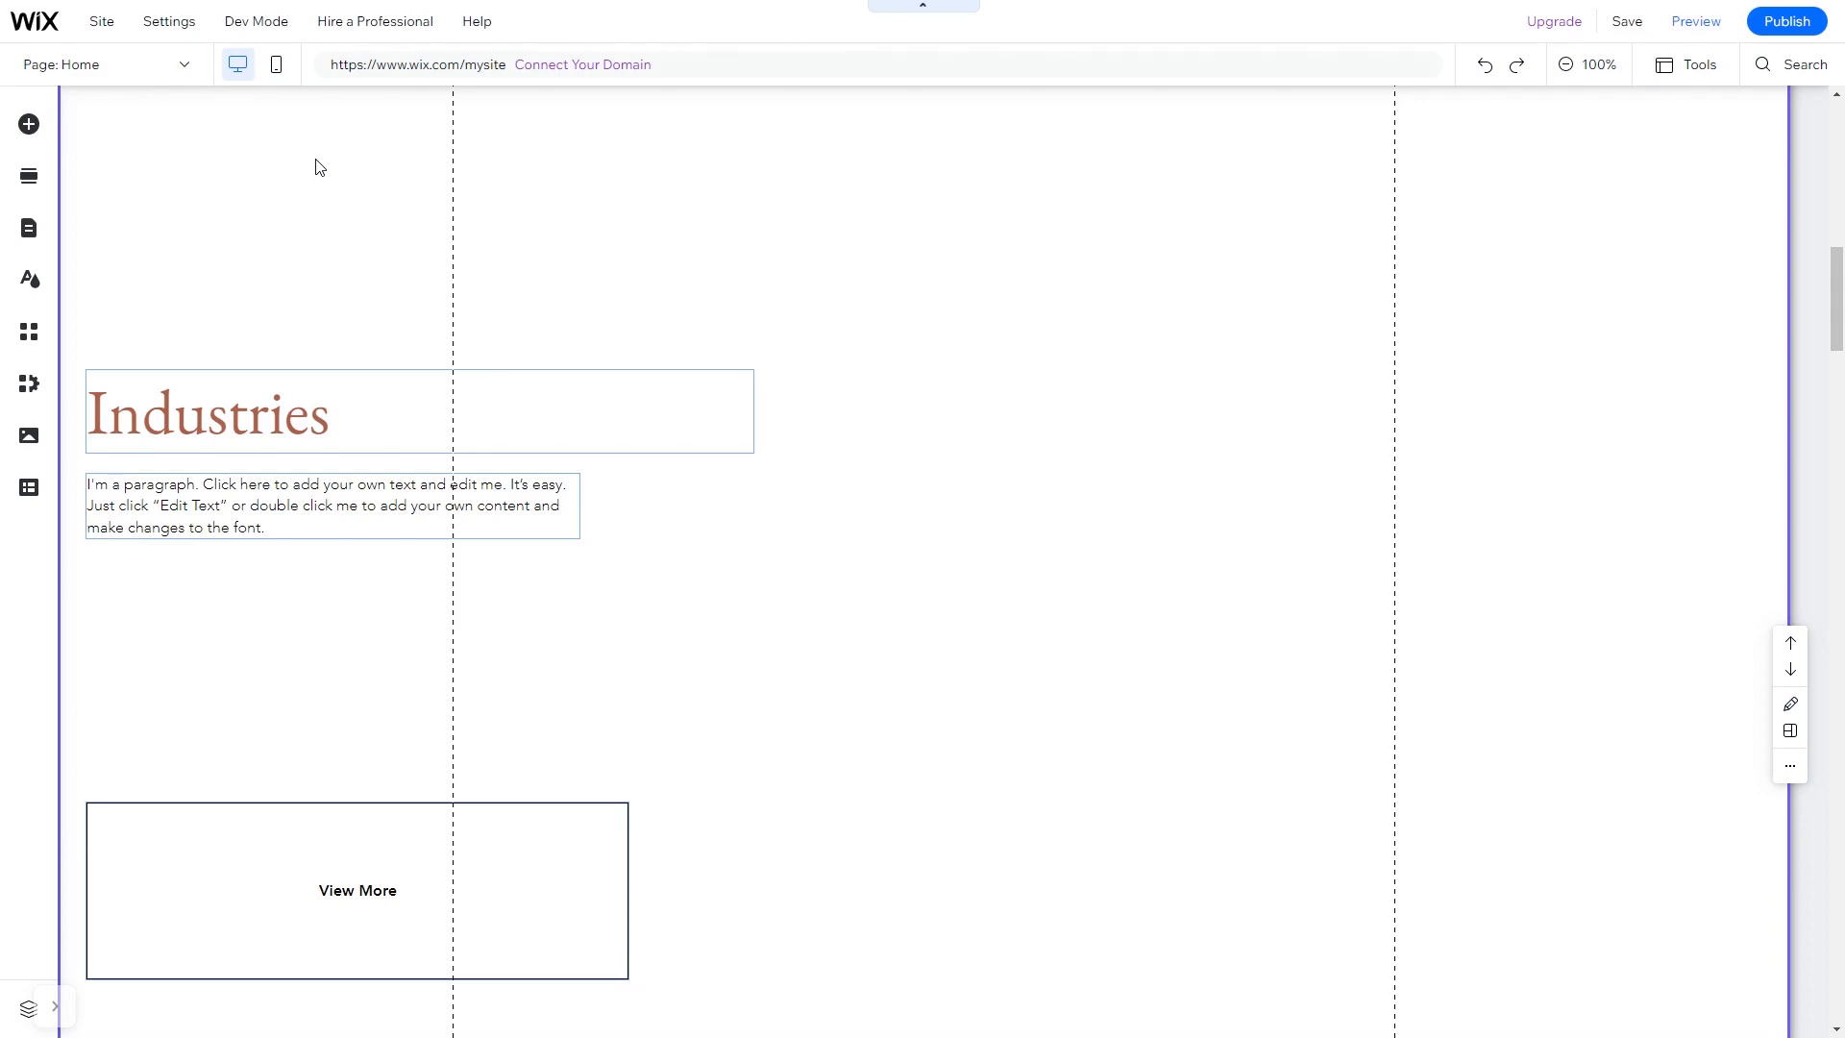
pyautogui.moveTo(28, 124)
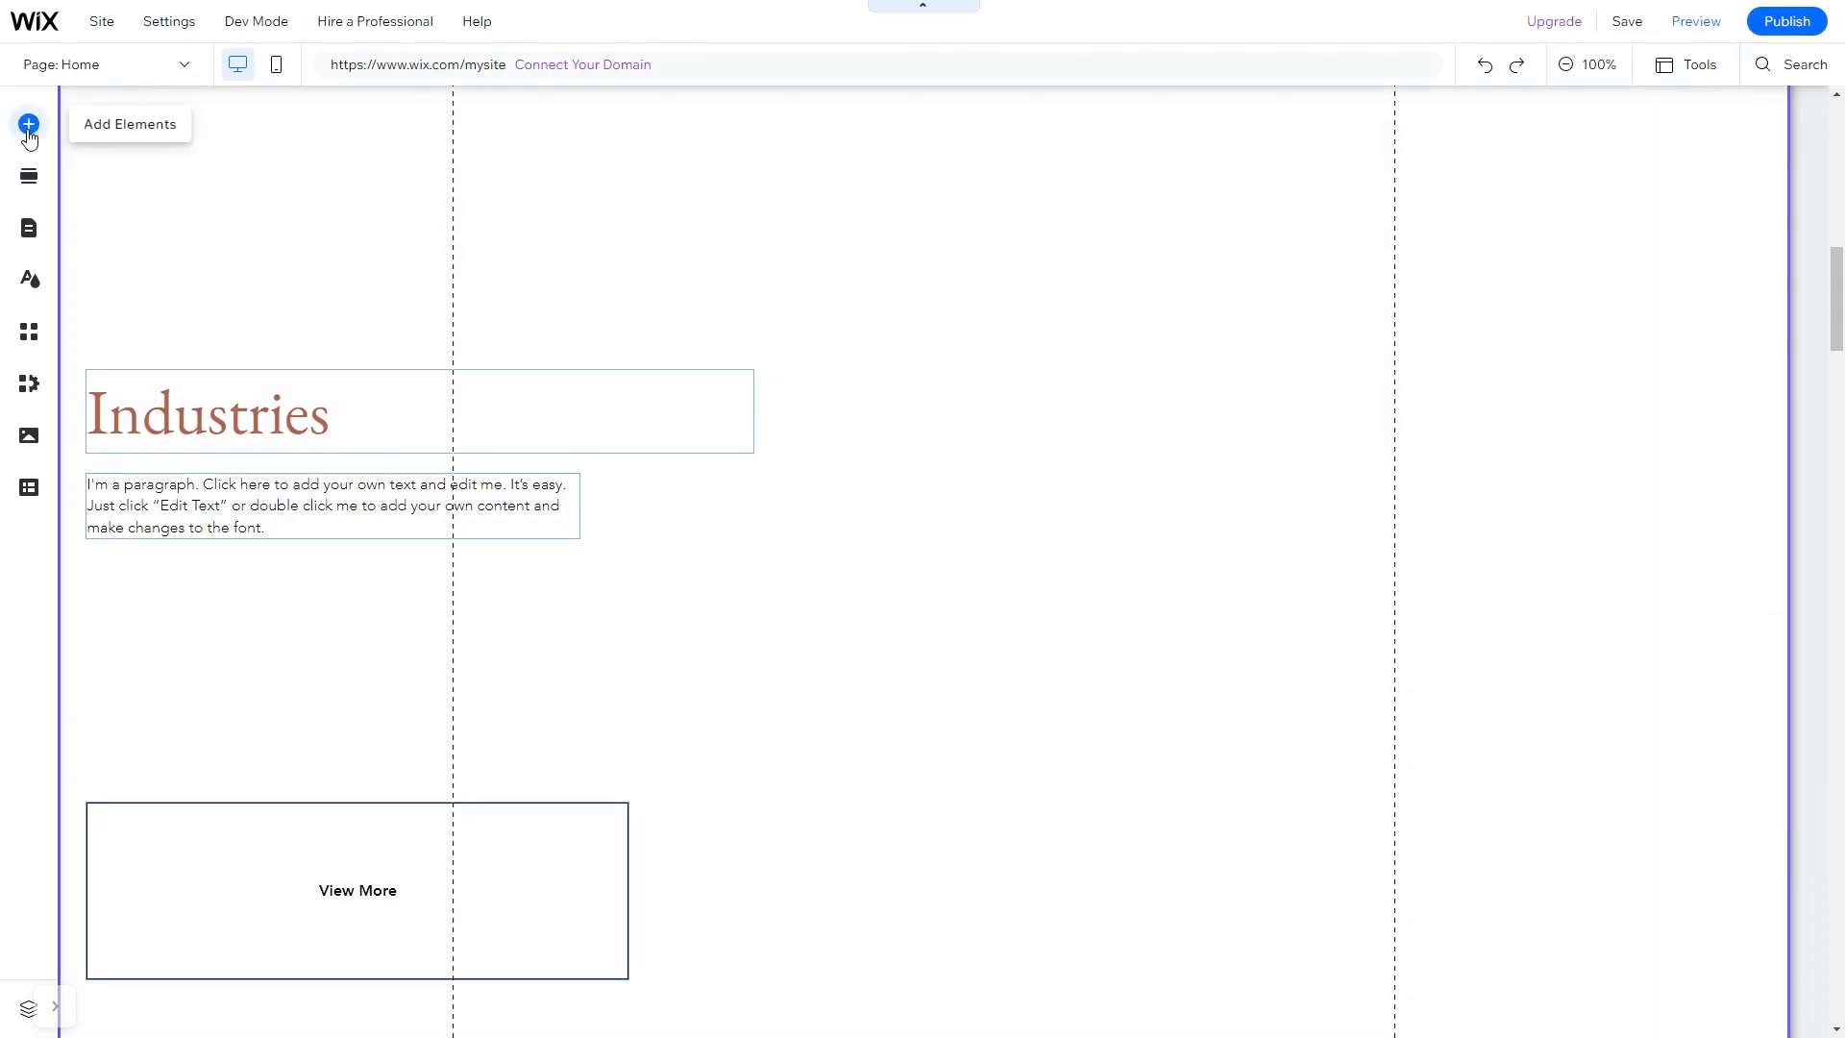
# Step: Add an Embed HTML element from the Embed Code elements to the Home page
pyautogui.click(28, 125)
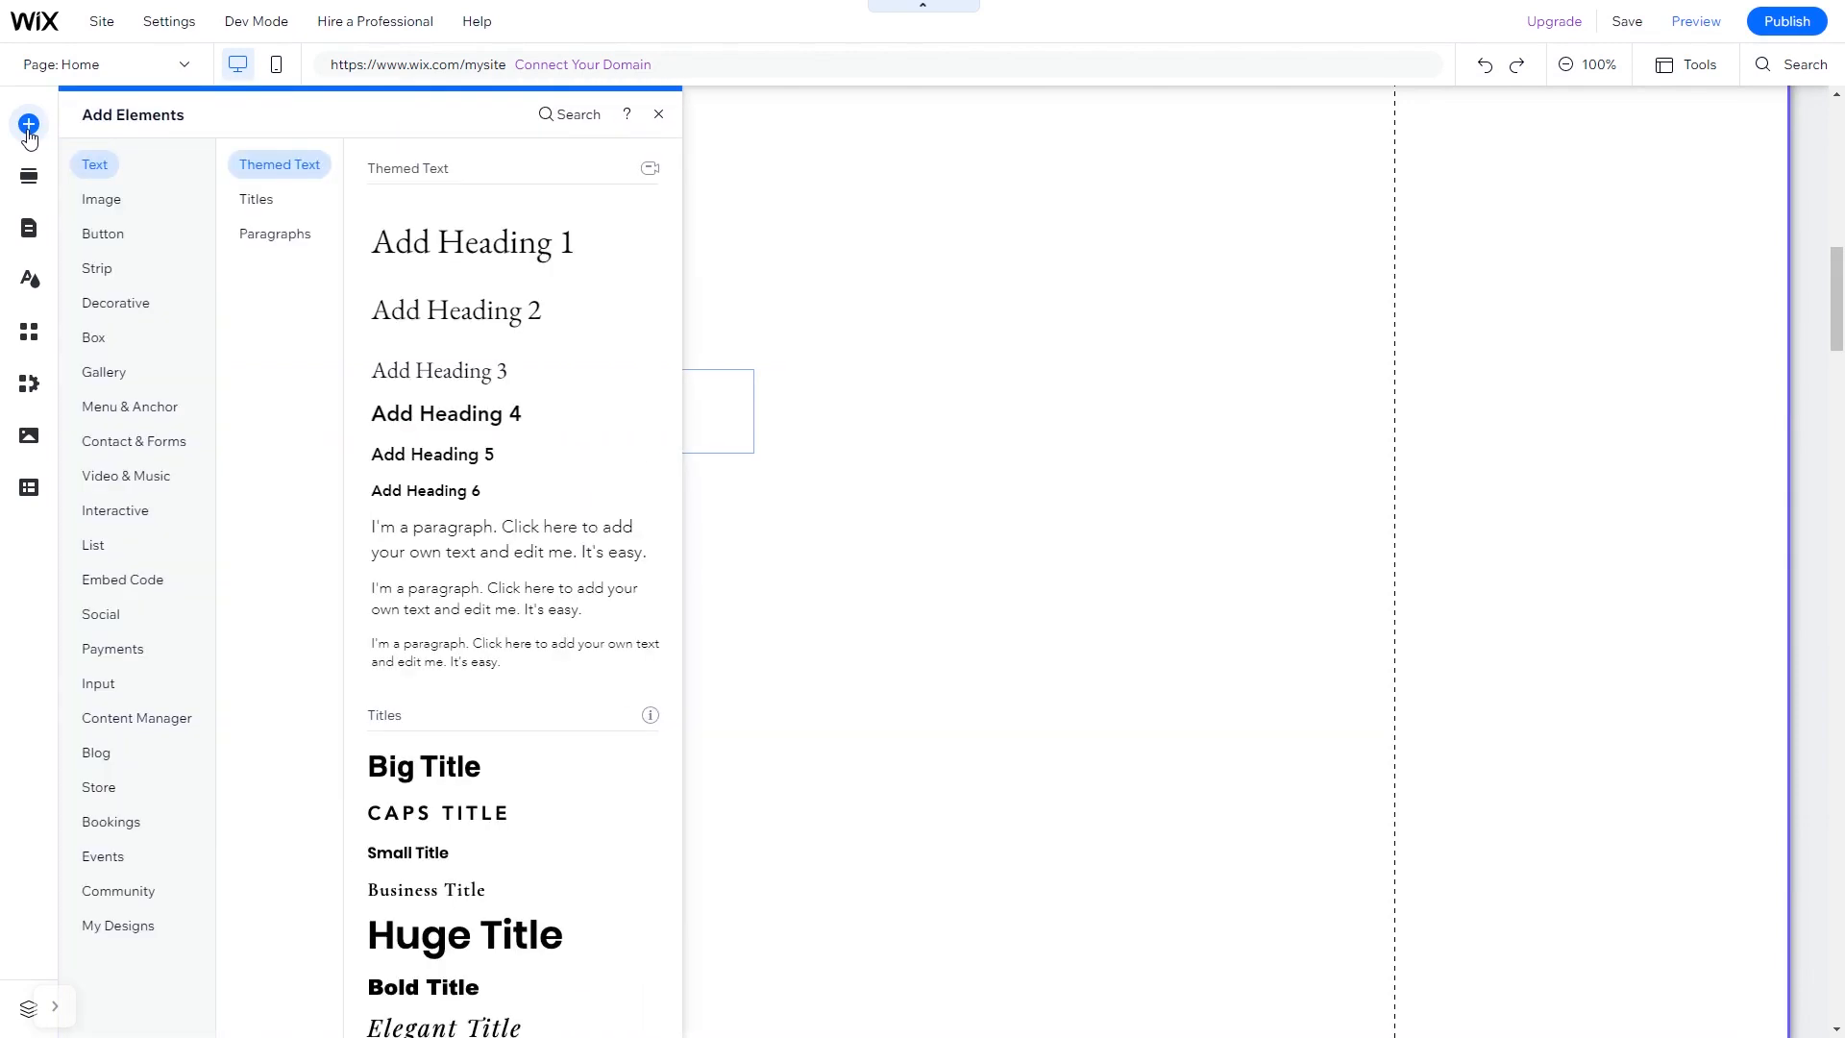
pyautogui.moveTo(122, 578)
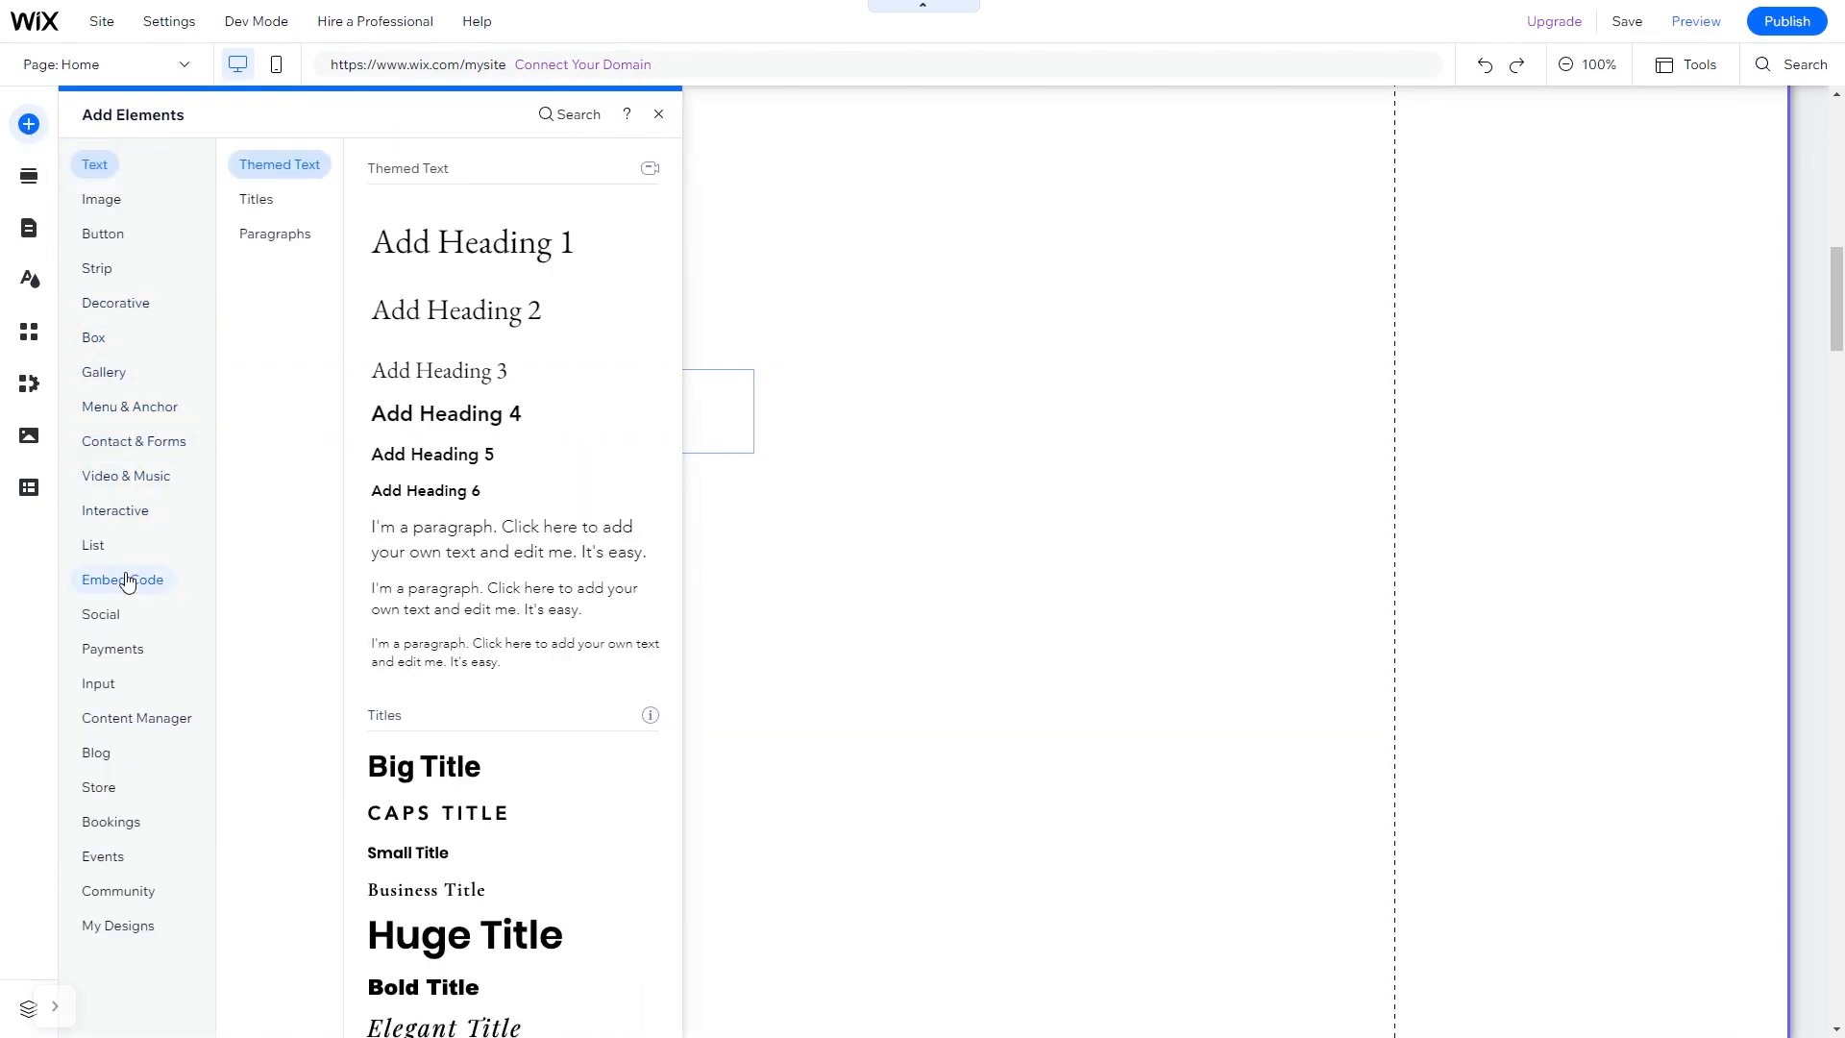
pyautogui.click(122, 578)
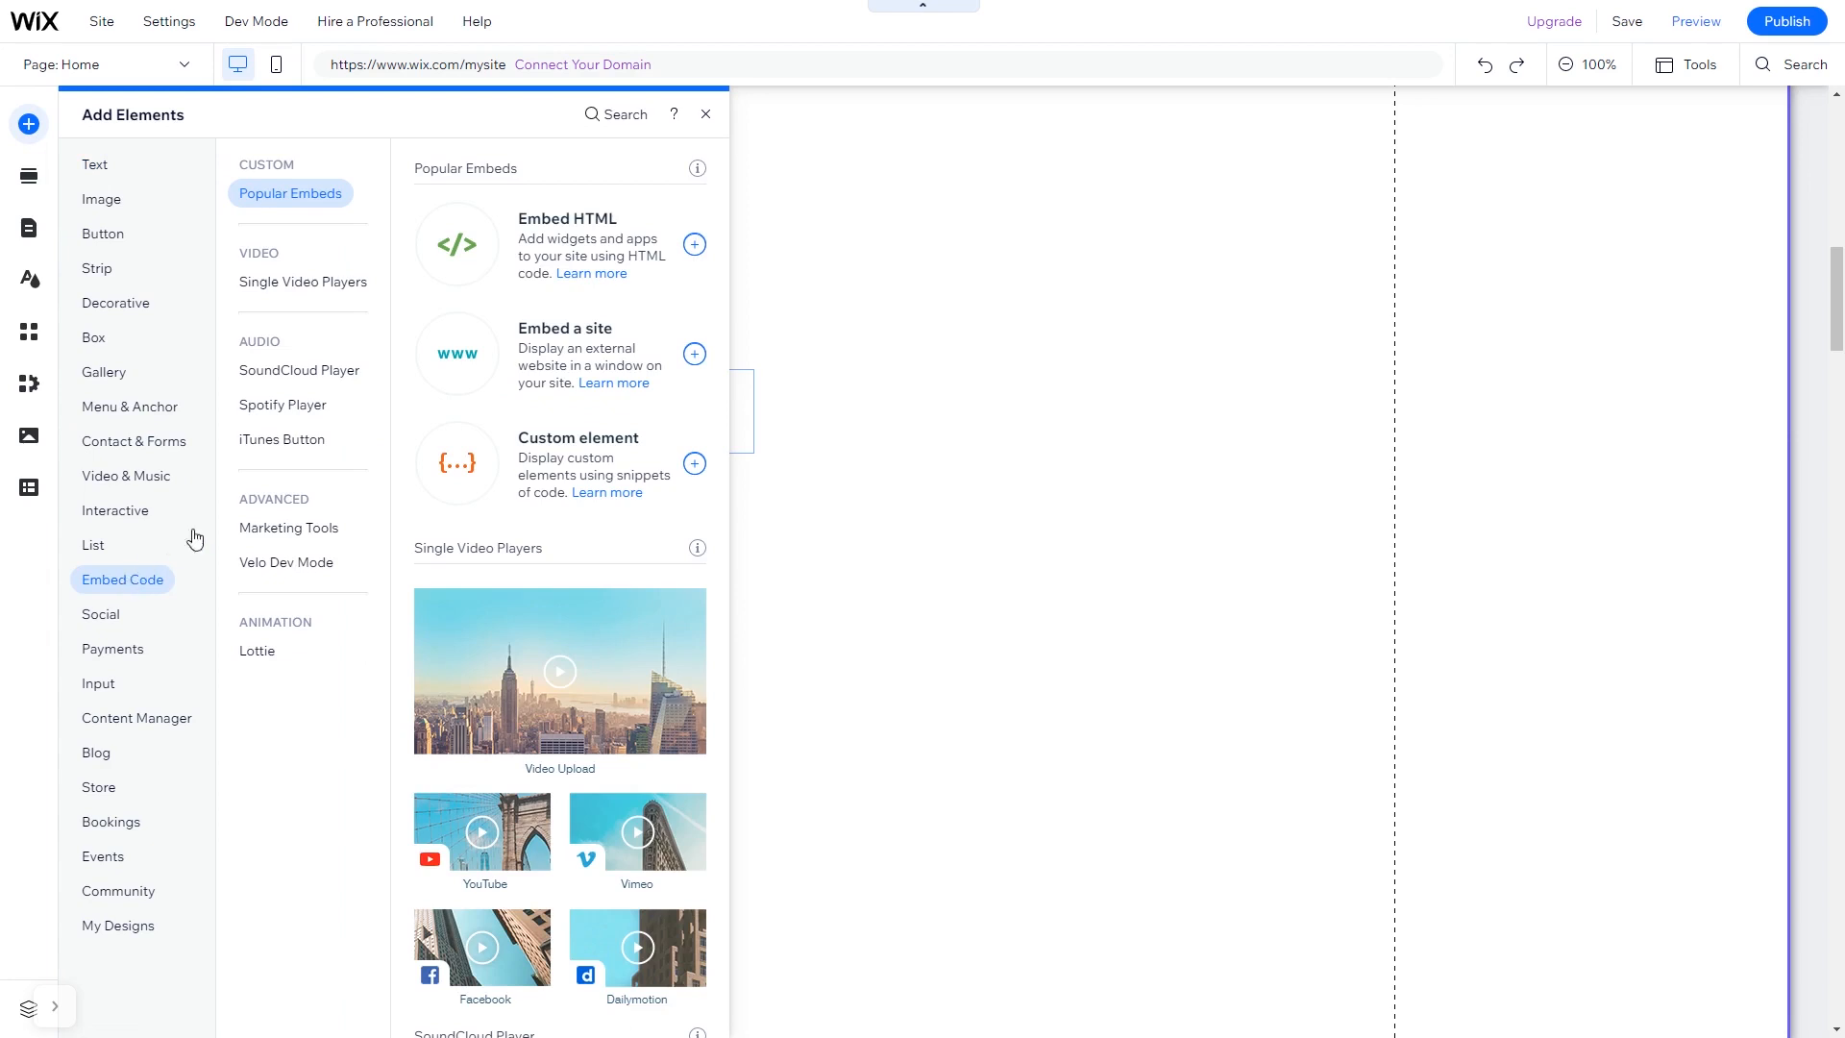
pyautogui.moveTo(541, 245)
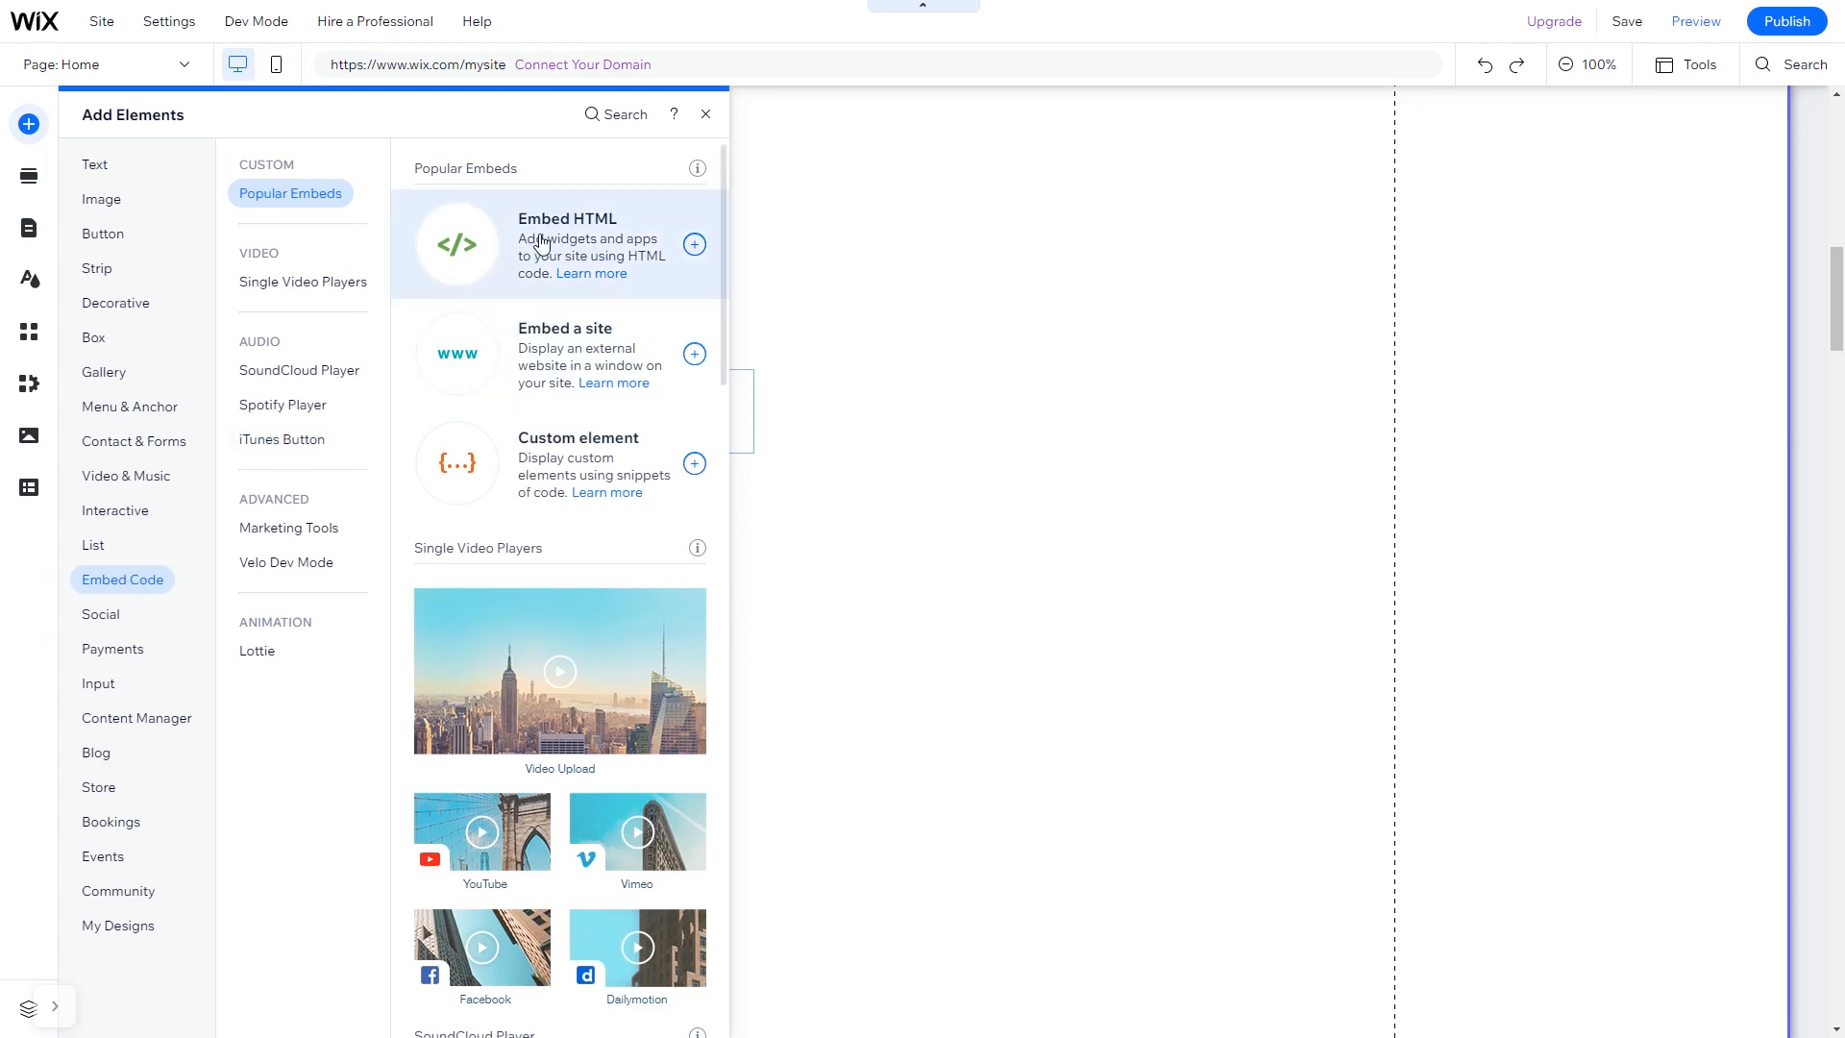
pyautogui.click(694, 243)
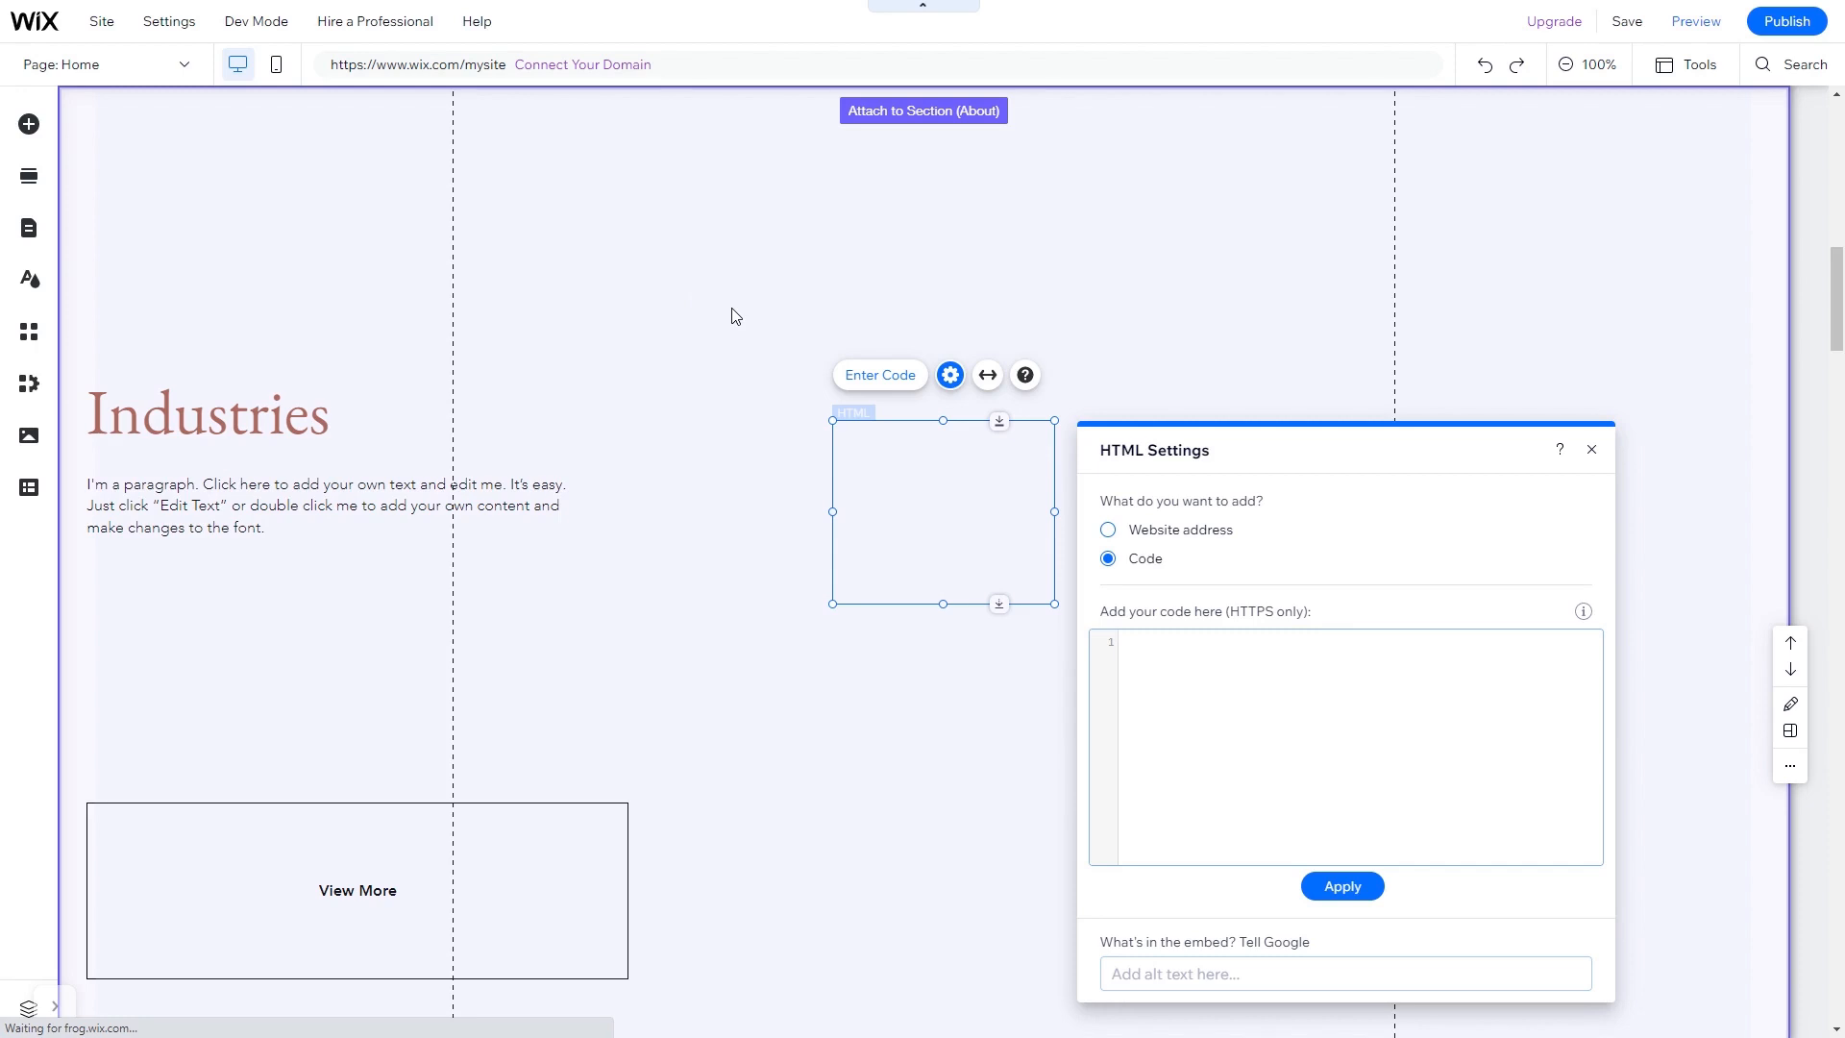
# Step: Paste the Common Ninja installation code into the HTML Settings box and apply it with Update
pyautogui.click(1189, 647)
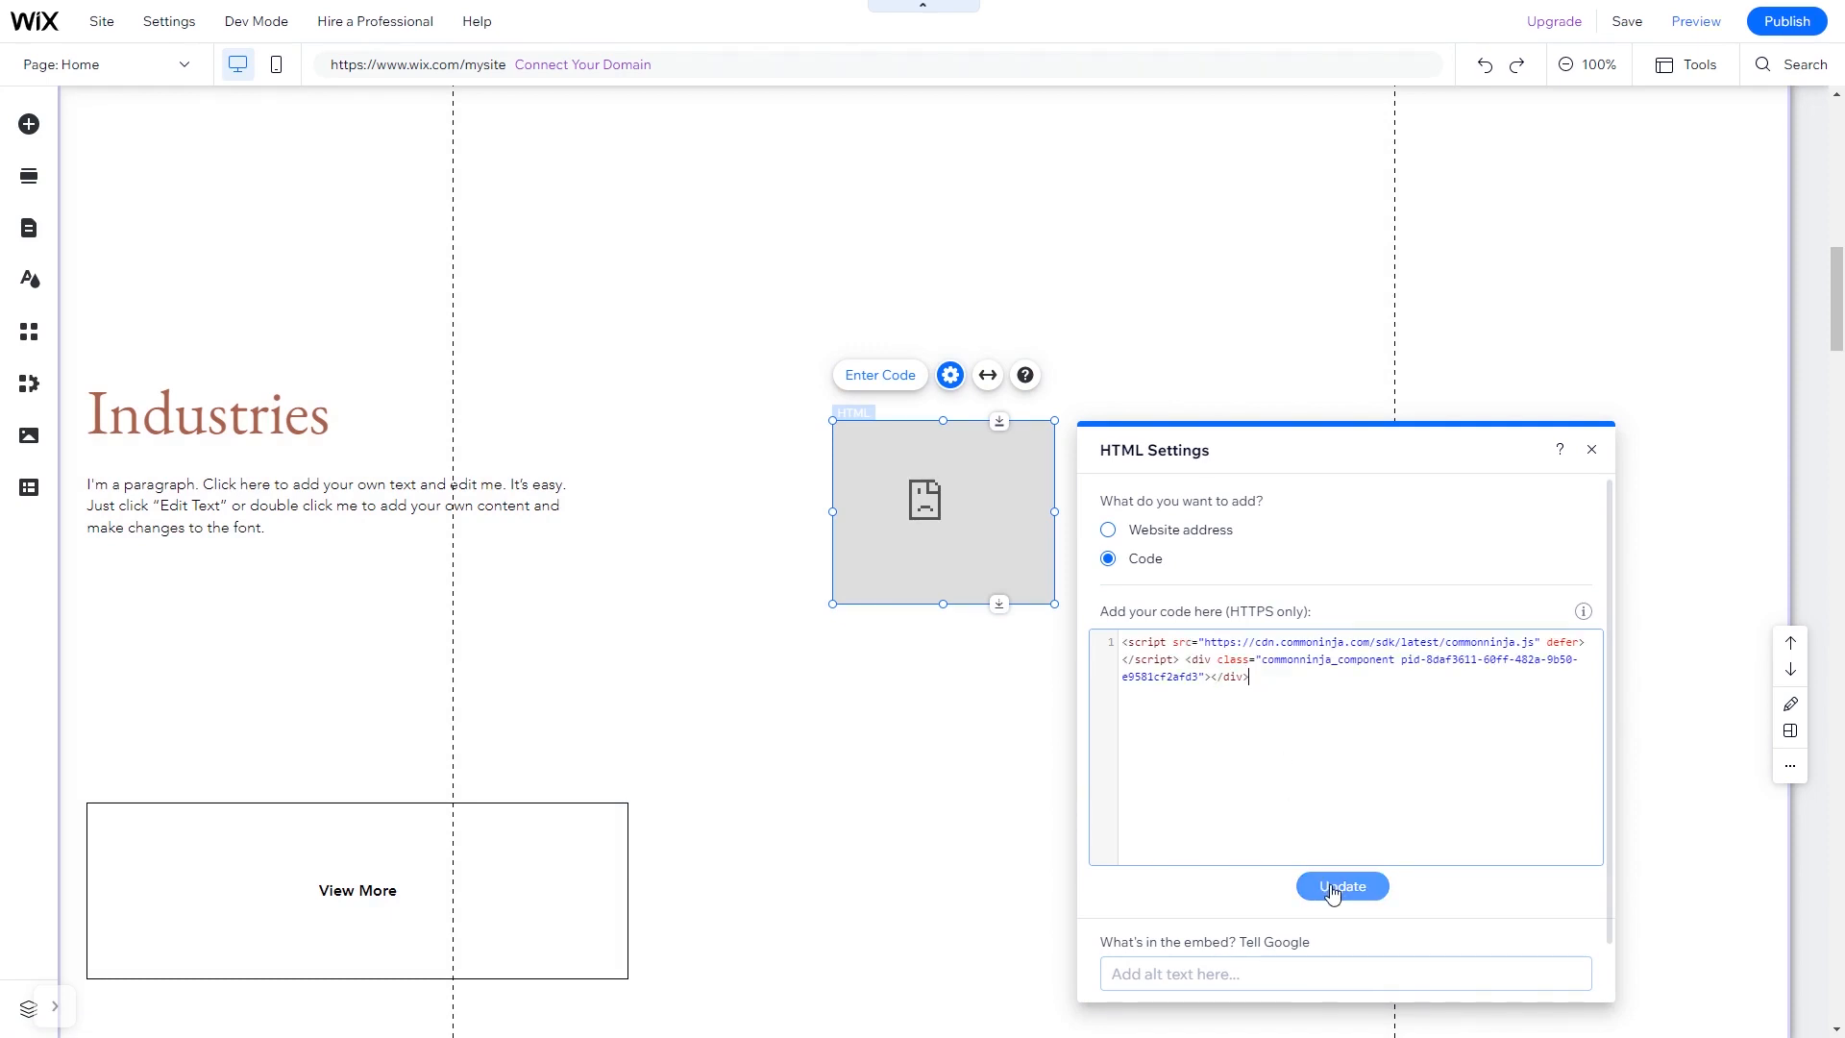
pyautogui.click(1341, 886)
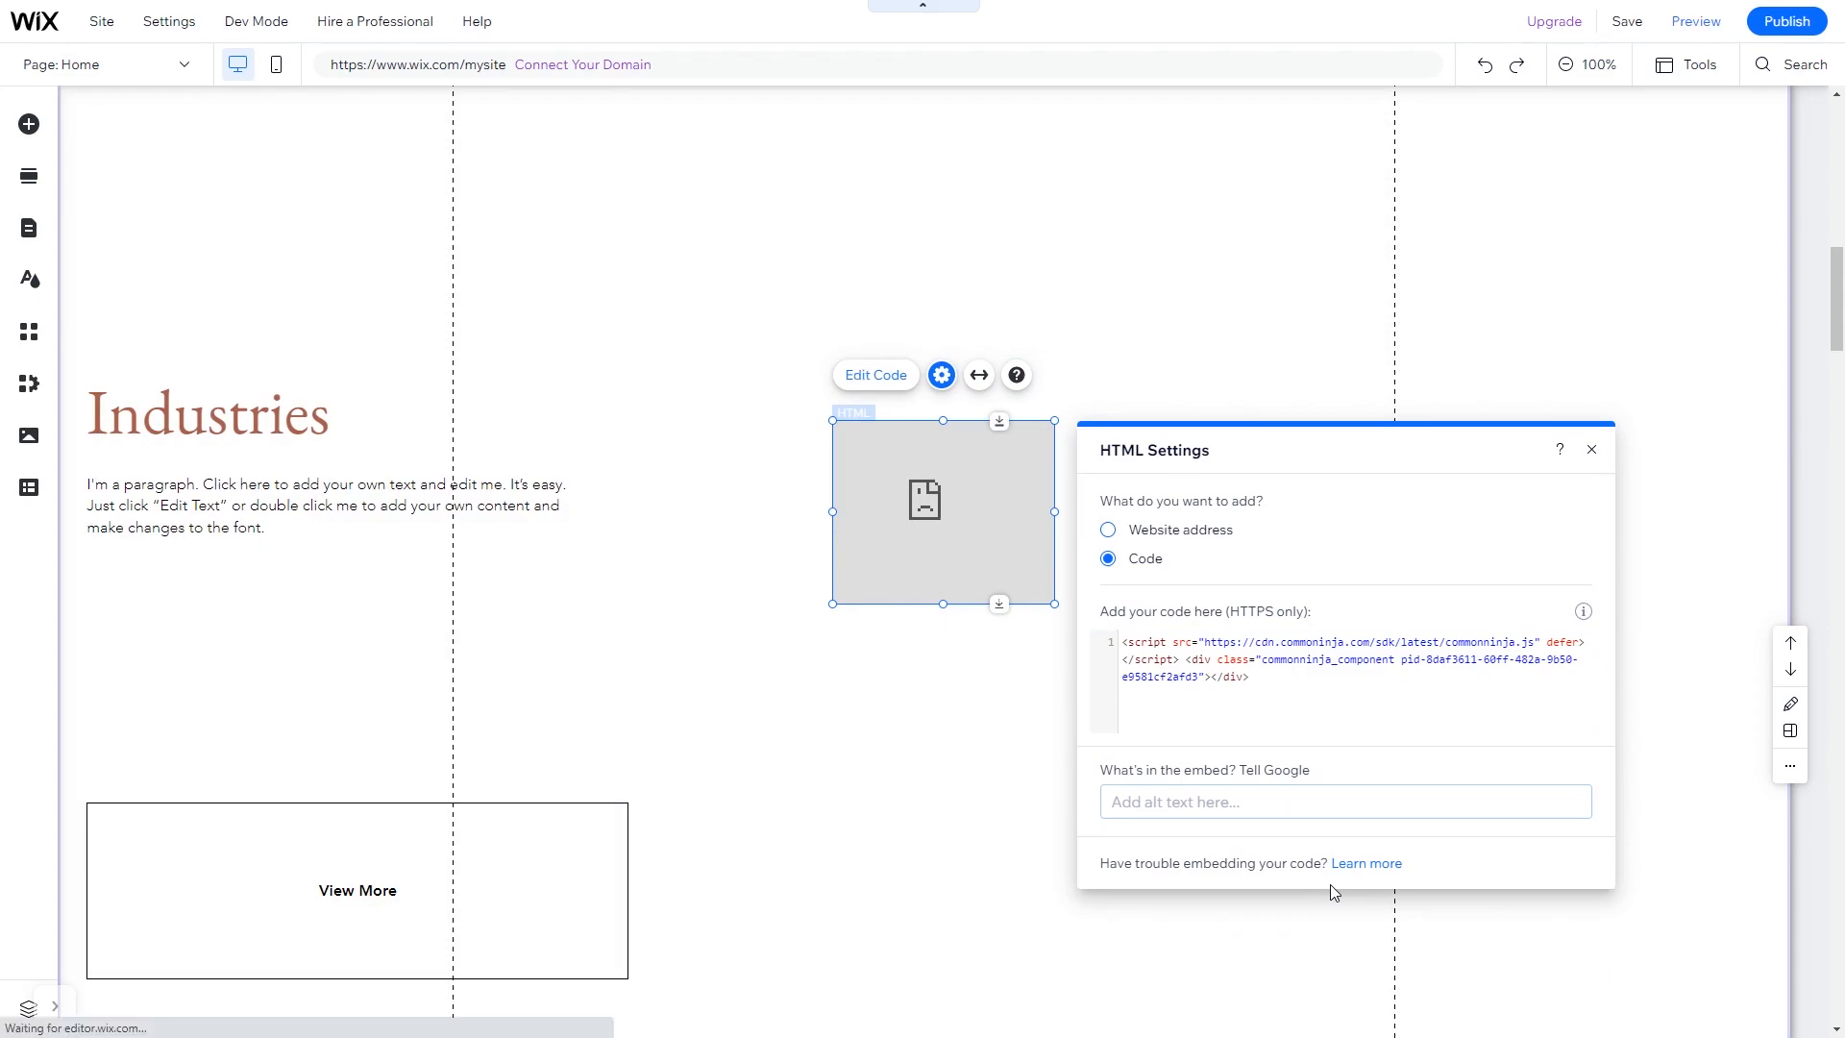
pyautogui.click(1694, 21)
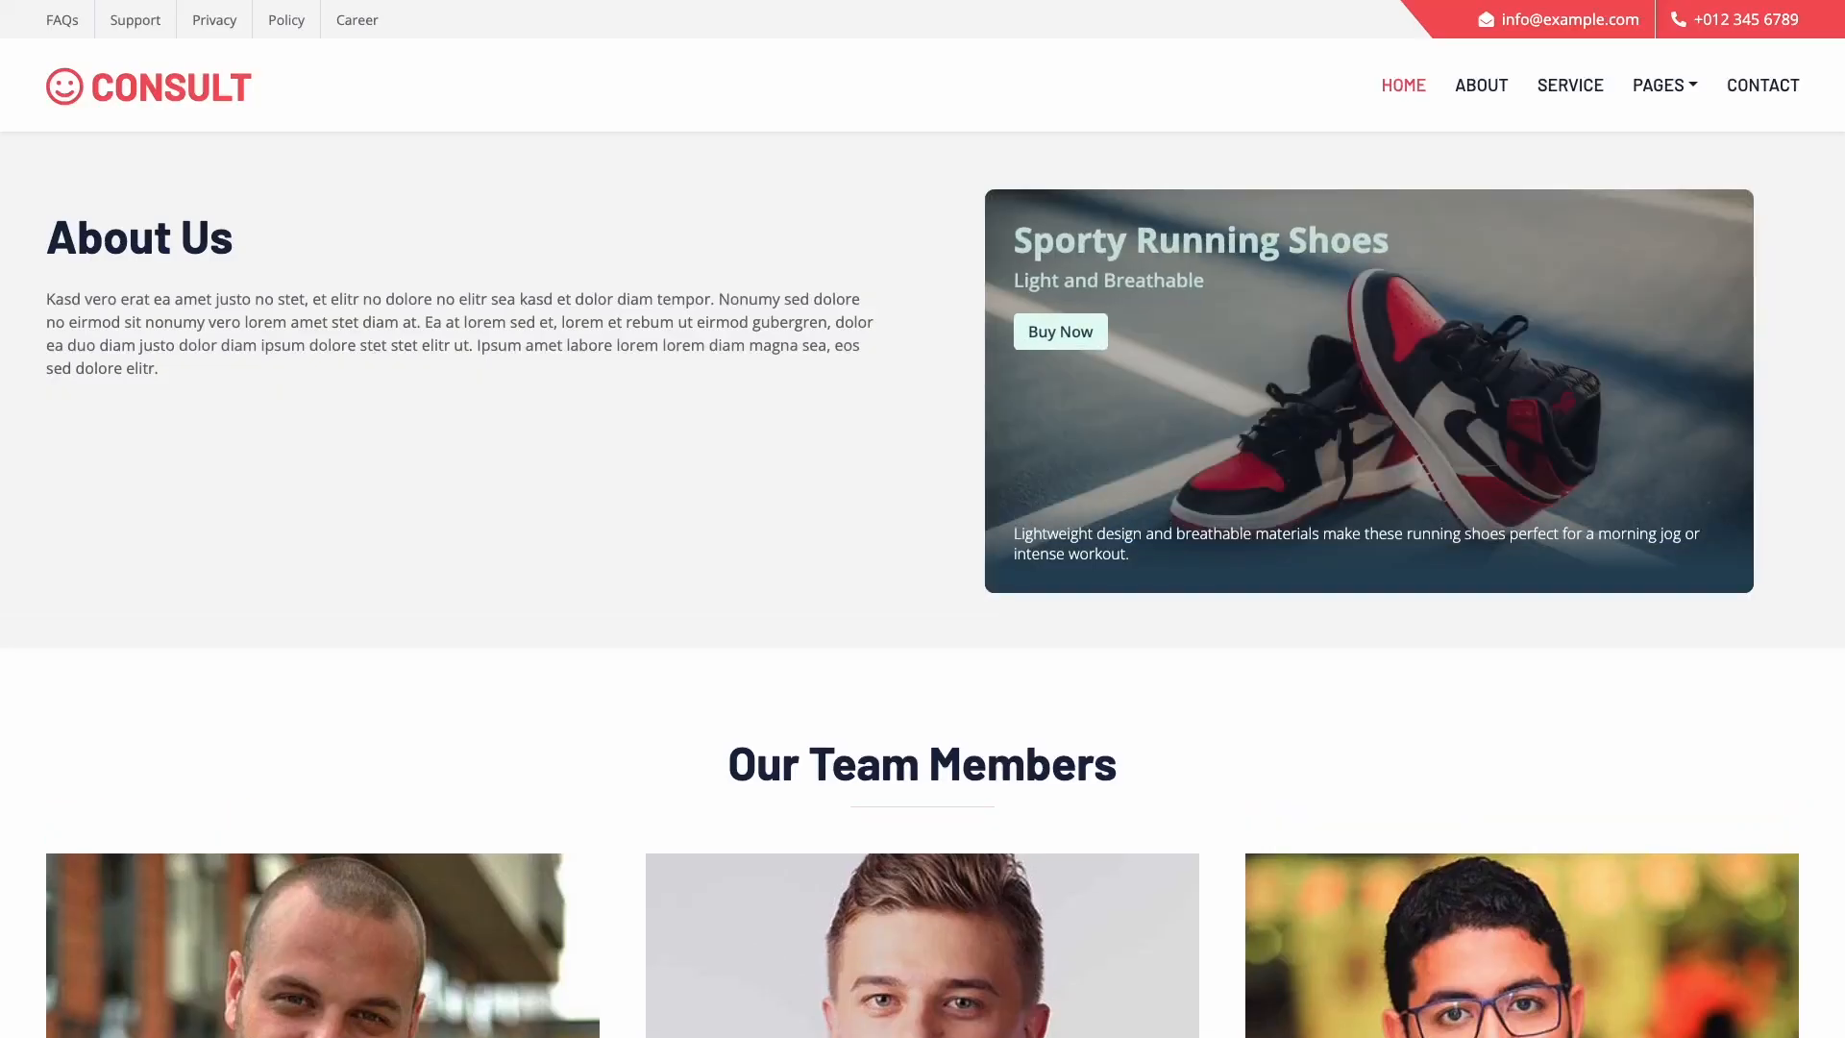